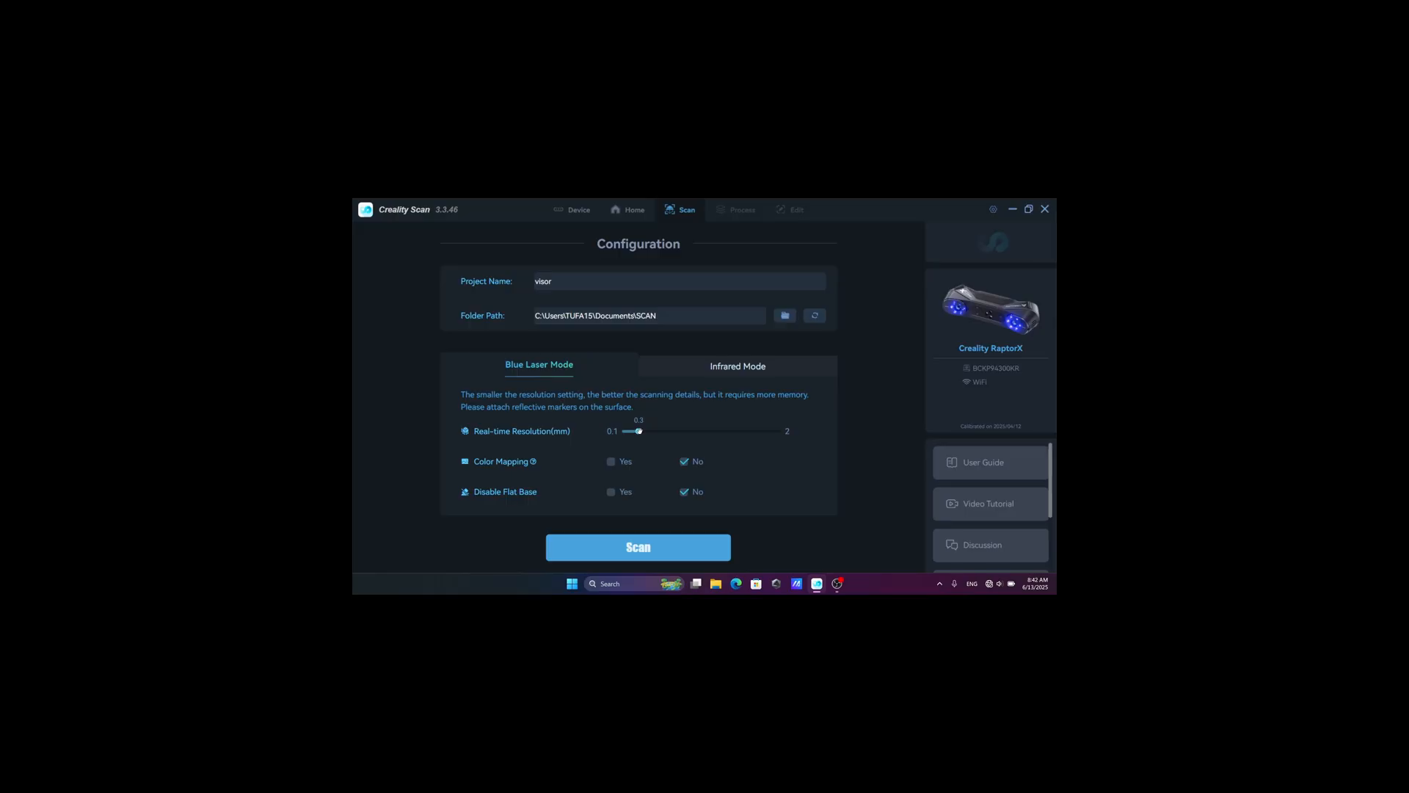
Start scanning project 'visor' in Blue Laser Mode at 0.3 mm resolution.
{"action": "left_click", "coordinate": [638, 546]}
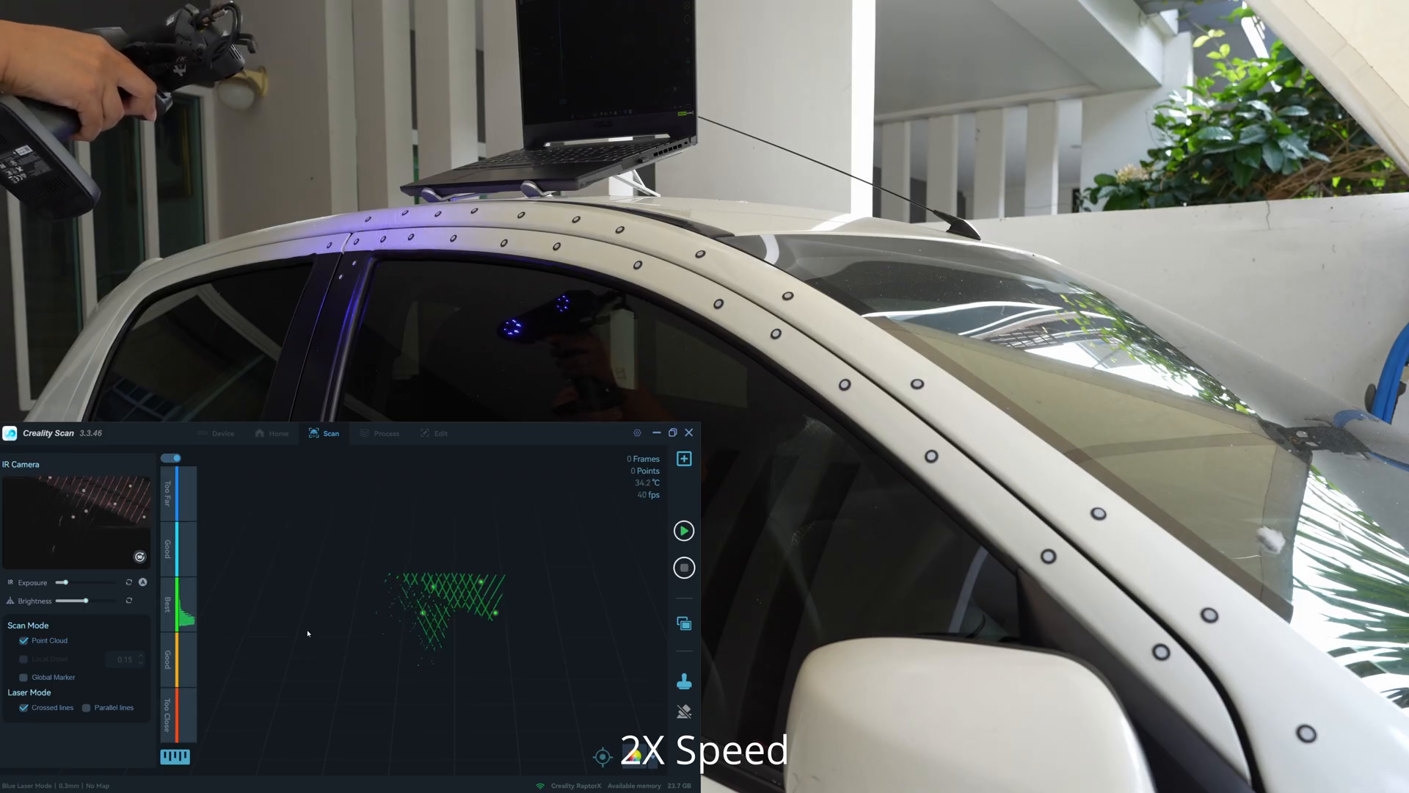
Scan the roof rail, then stop to capture Scan_1 for processing.
{"action": "left_click", "coordinate": [683, 530]}
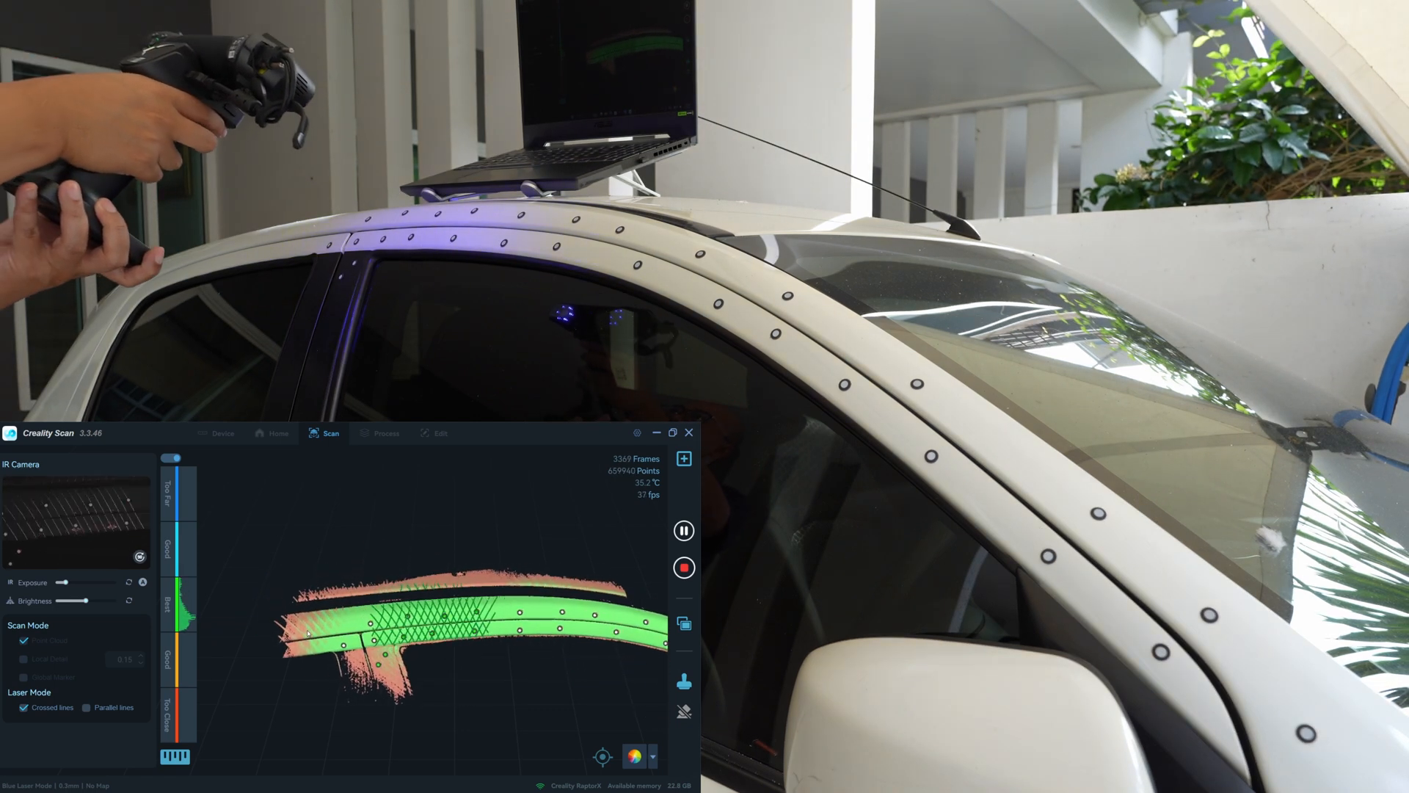
{"action": "left_click", "coordinate": [386, 434]}
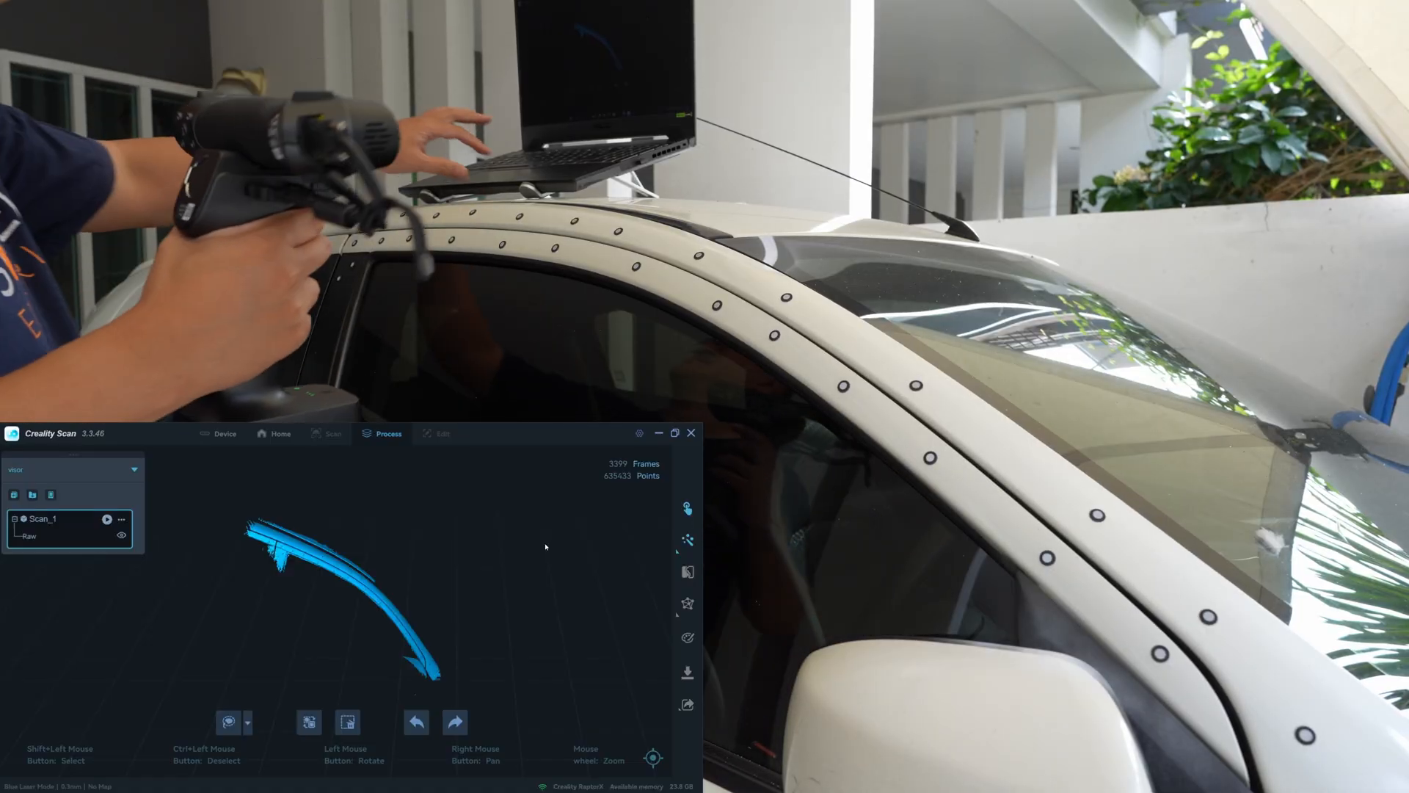
Resume scanning to extend Scan_1's rail coverage to about 4,642 frames, then stop.
{"action": "left_click", "coordinate": [332, 433]}
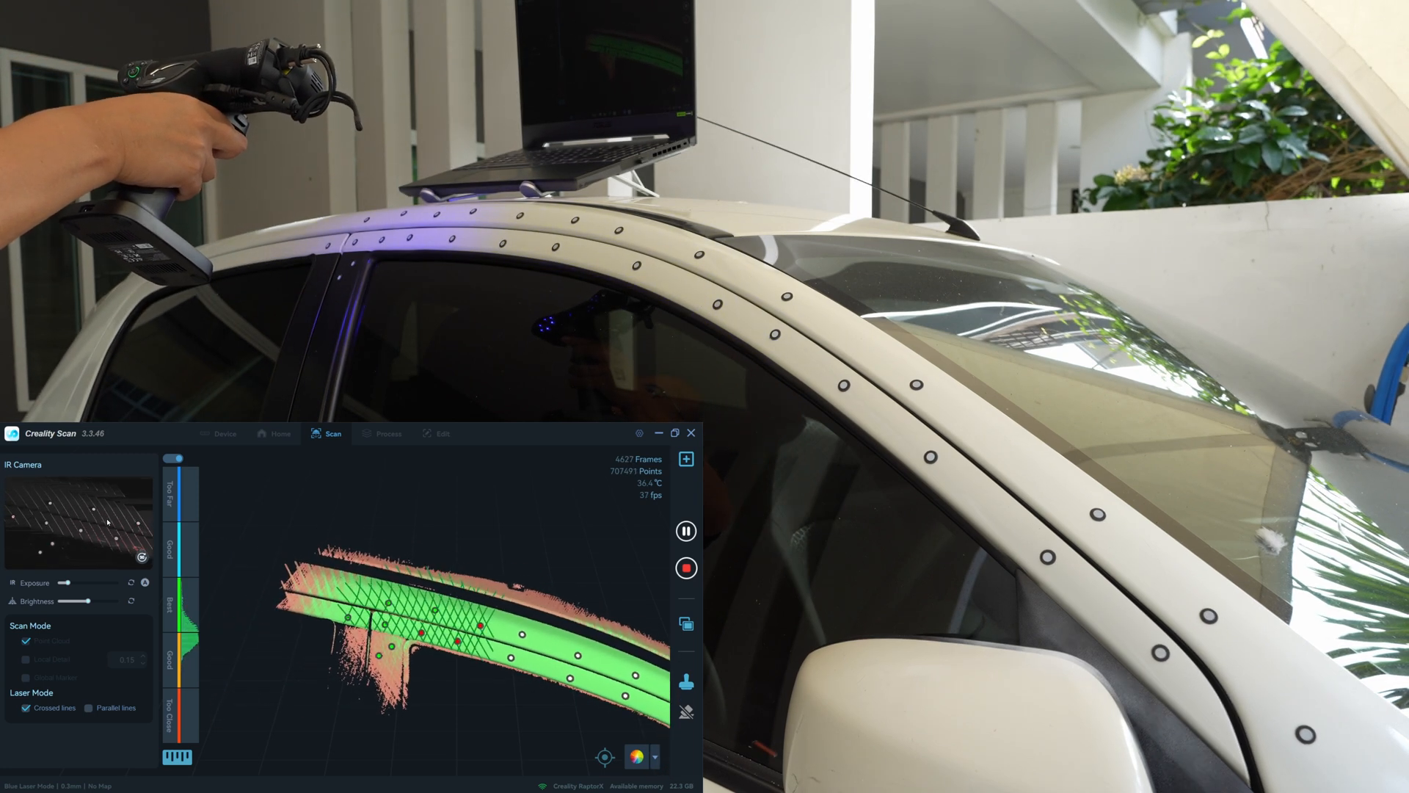
{"action": "left_click", "coordinate": [685, 530]}
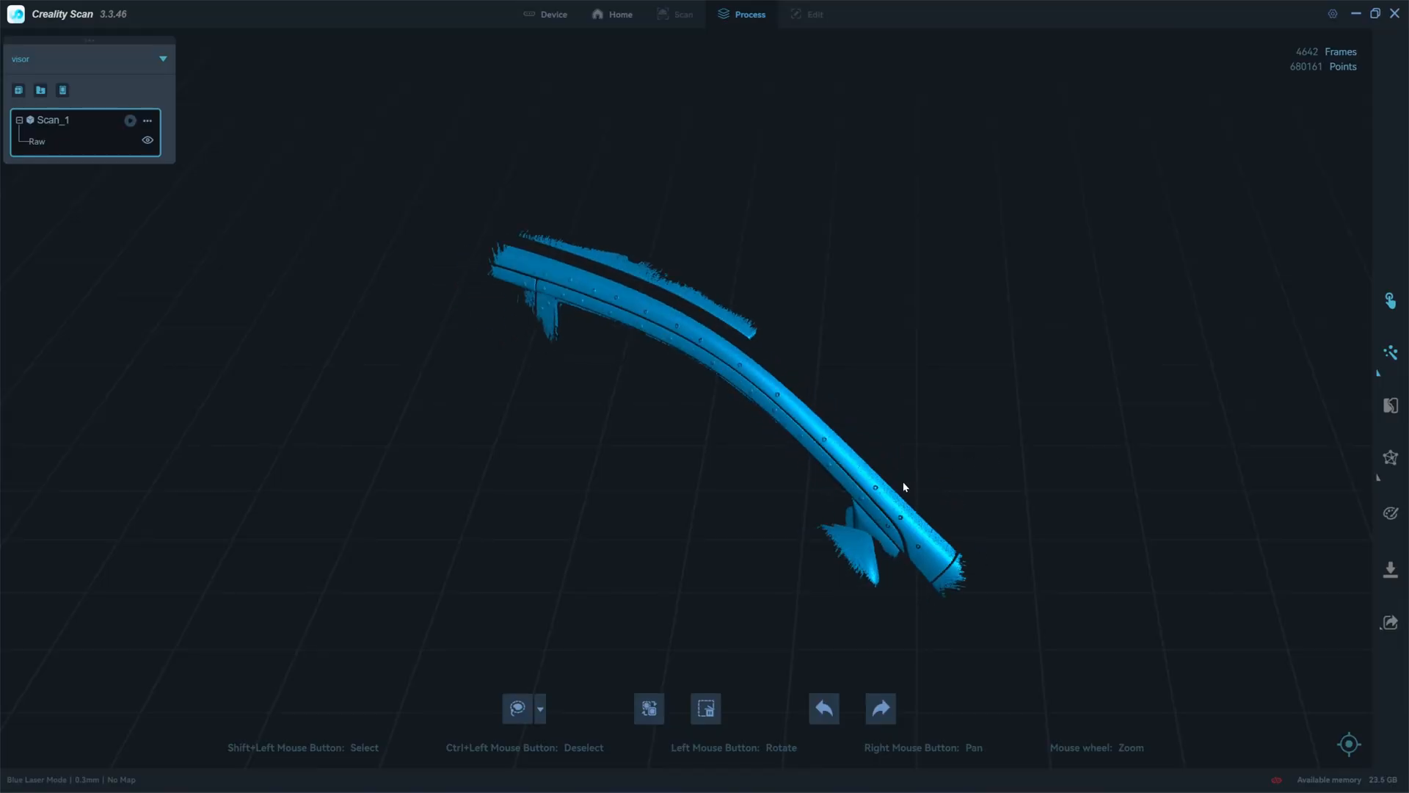
Optimize Scan_1 into a 0.3 mm point cloud with markers removed, and inspect it.
{"action": "left_click", "coordinate": [1390, 301]}
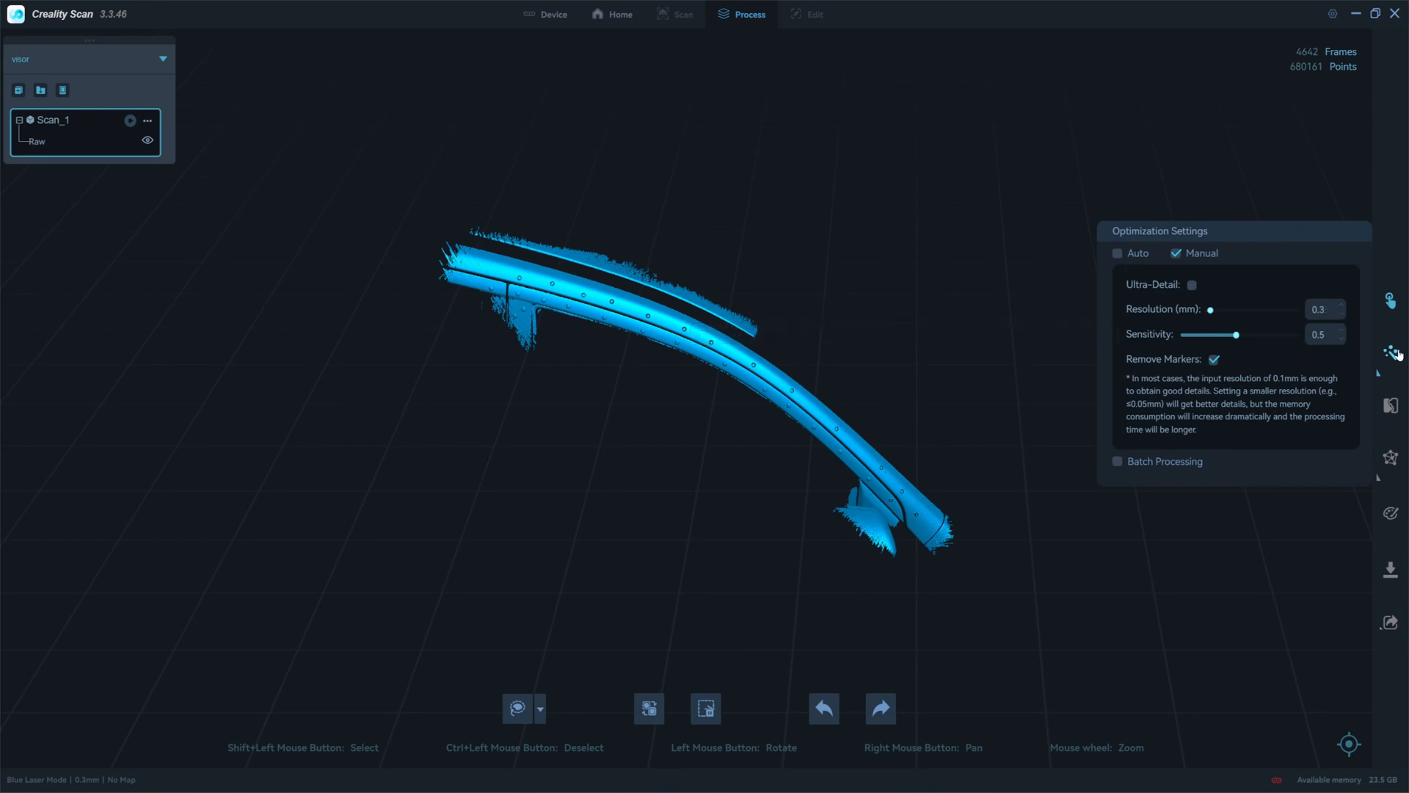
{"action": "left_click", "coordinate": [1389, 352]}
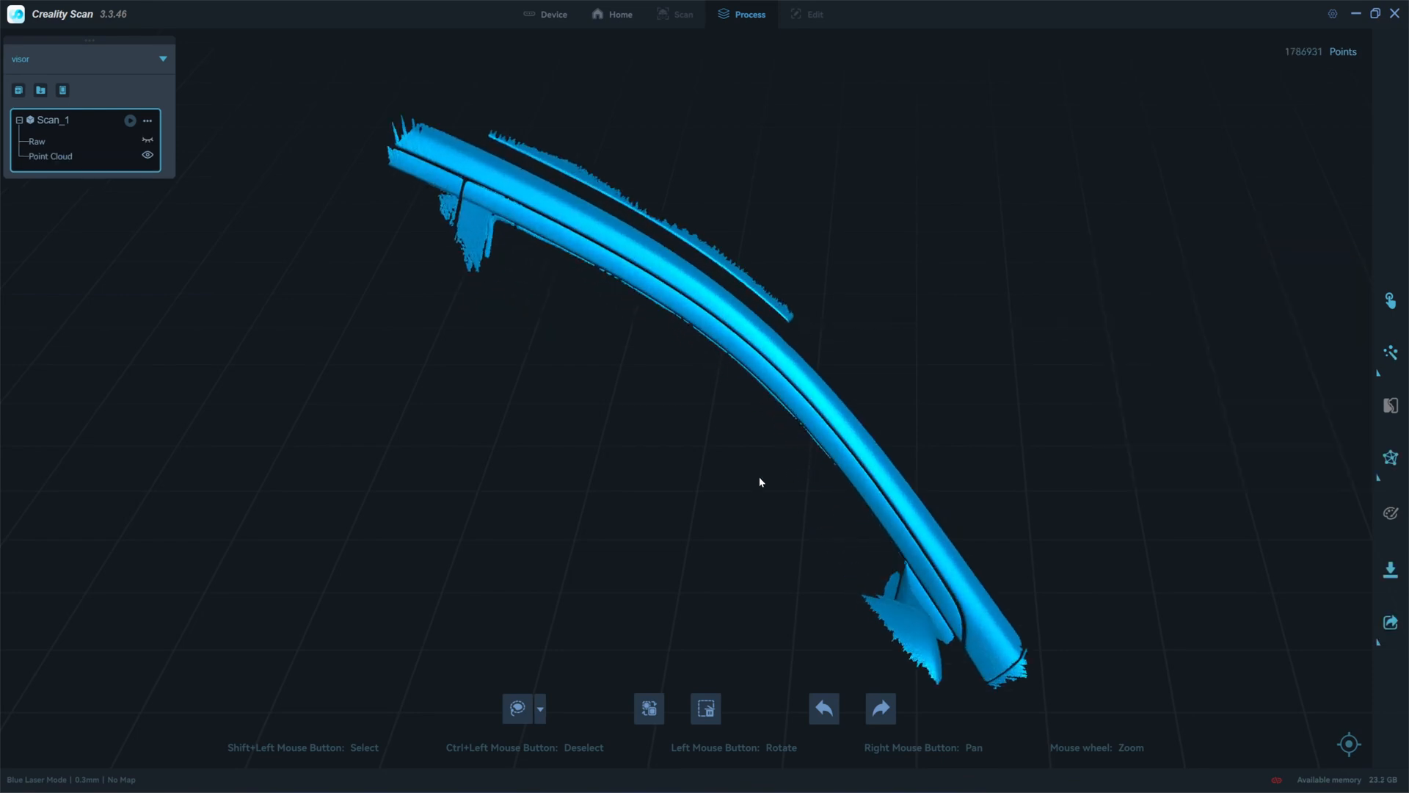
{"action": "left_click_drag", "start_coordinate": [760, 483], "coordinate": [497, 369]}
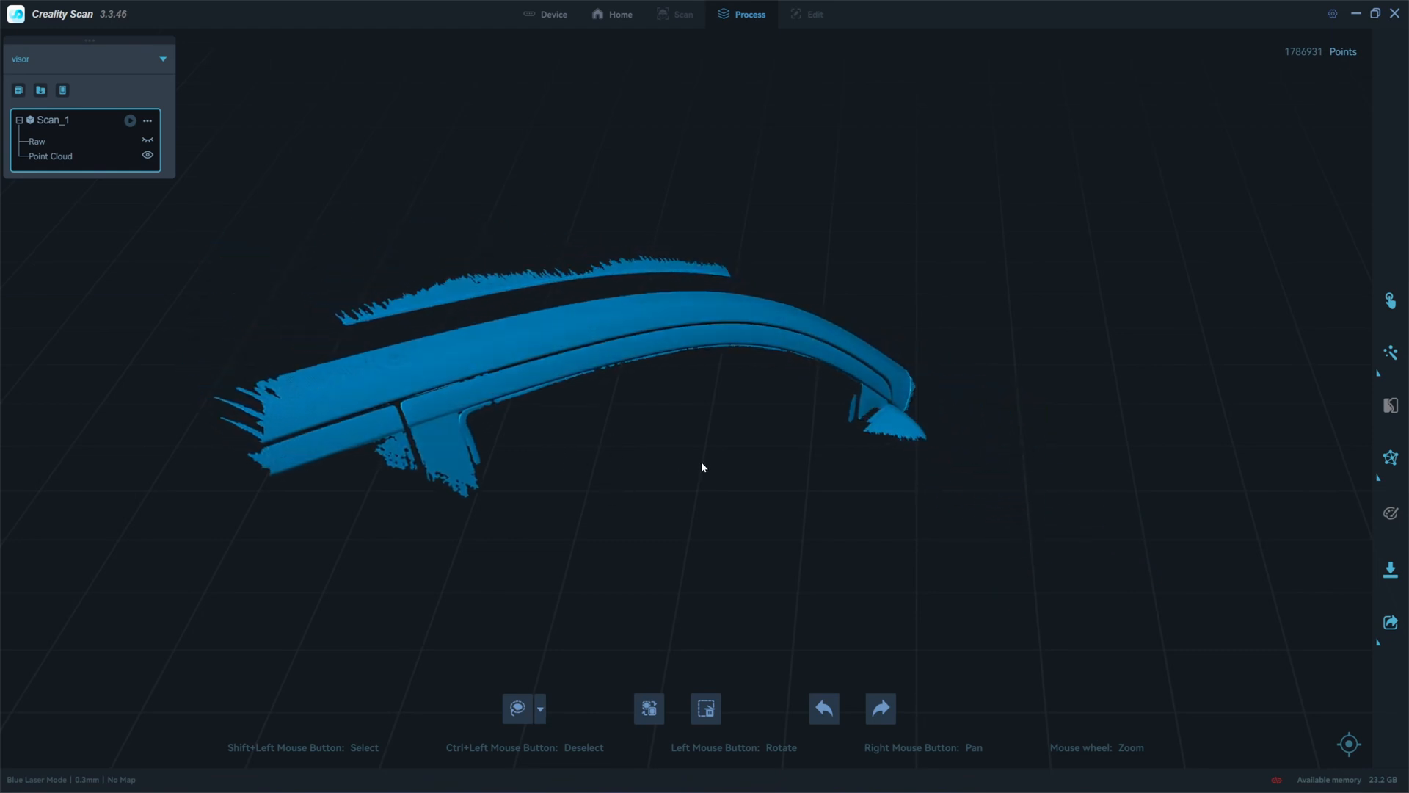
{"action": "left_click_drag", "start_coordinate": [701, 468], "coordinate": [893, 428]}
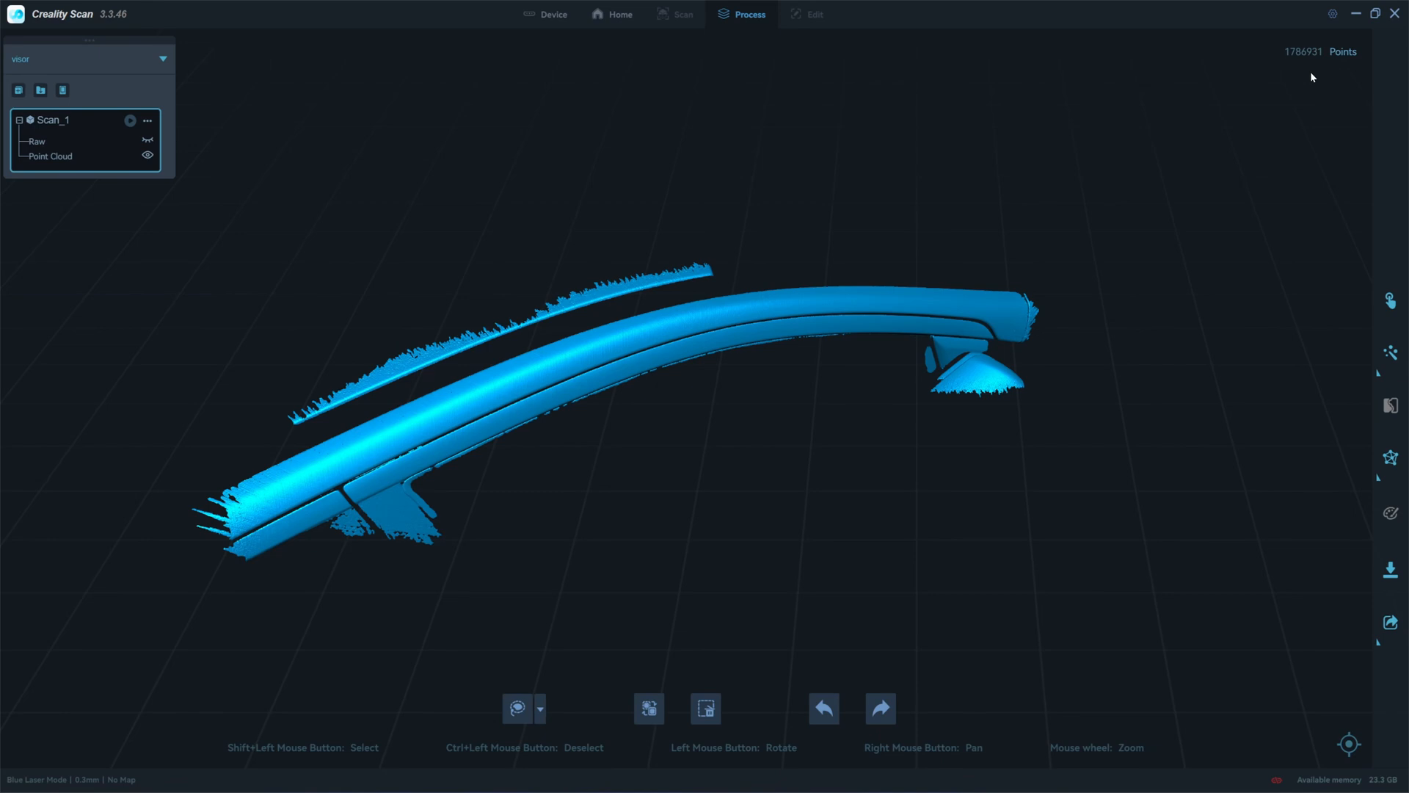
{"action": "mouse_move", "coordinate": [1296, 488]}
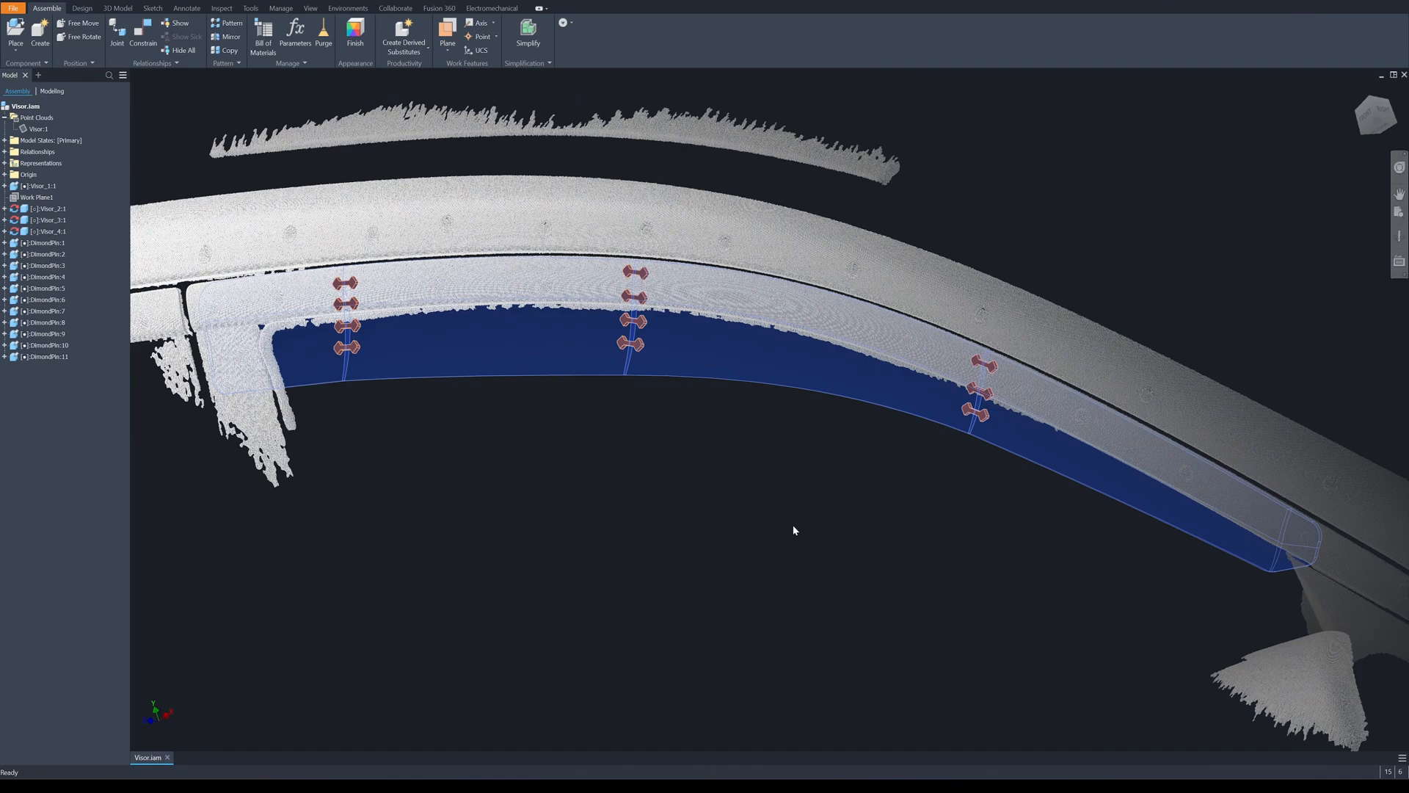
{"action": "left_click_drag", "start_coordinate": [794, 530], "coordinate": [872, 609]}
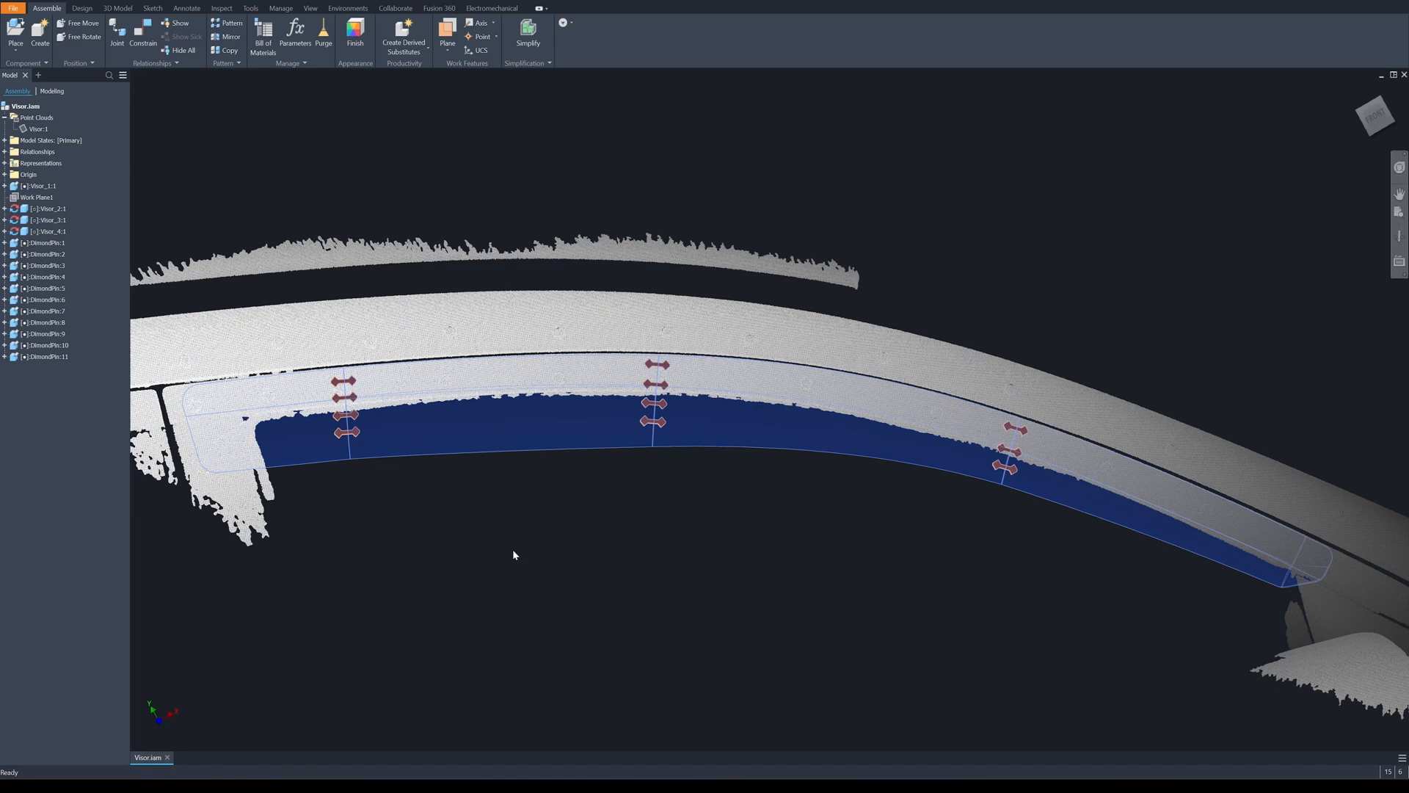
{"action": "mouse_move", "coordinate": [931, 564]}
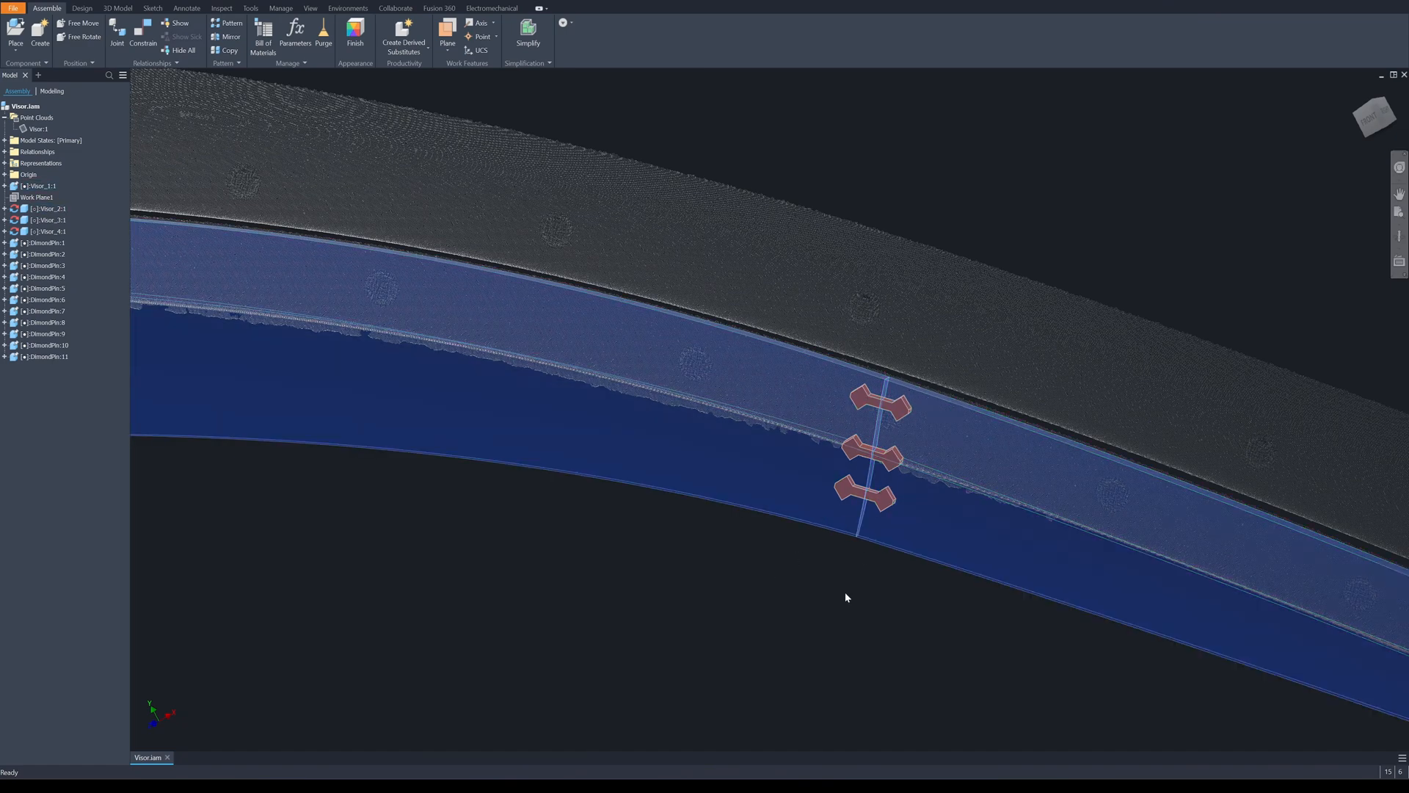
{"action": "left_click_drag", "start_coordinate": [844, 449], "coordinate": [1078, 337]}
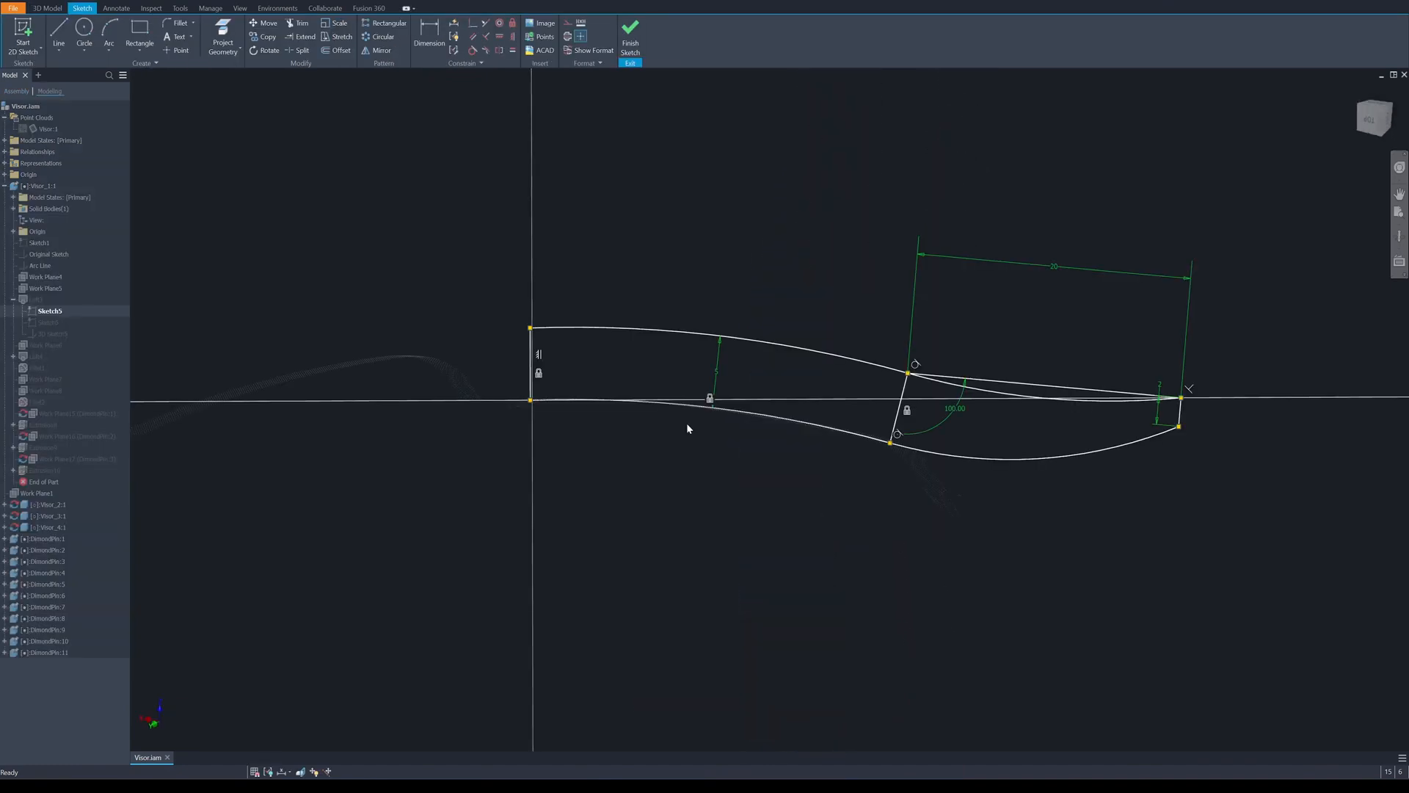
{"action": "mouse_move", "coordinate": [524, 420]}
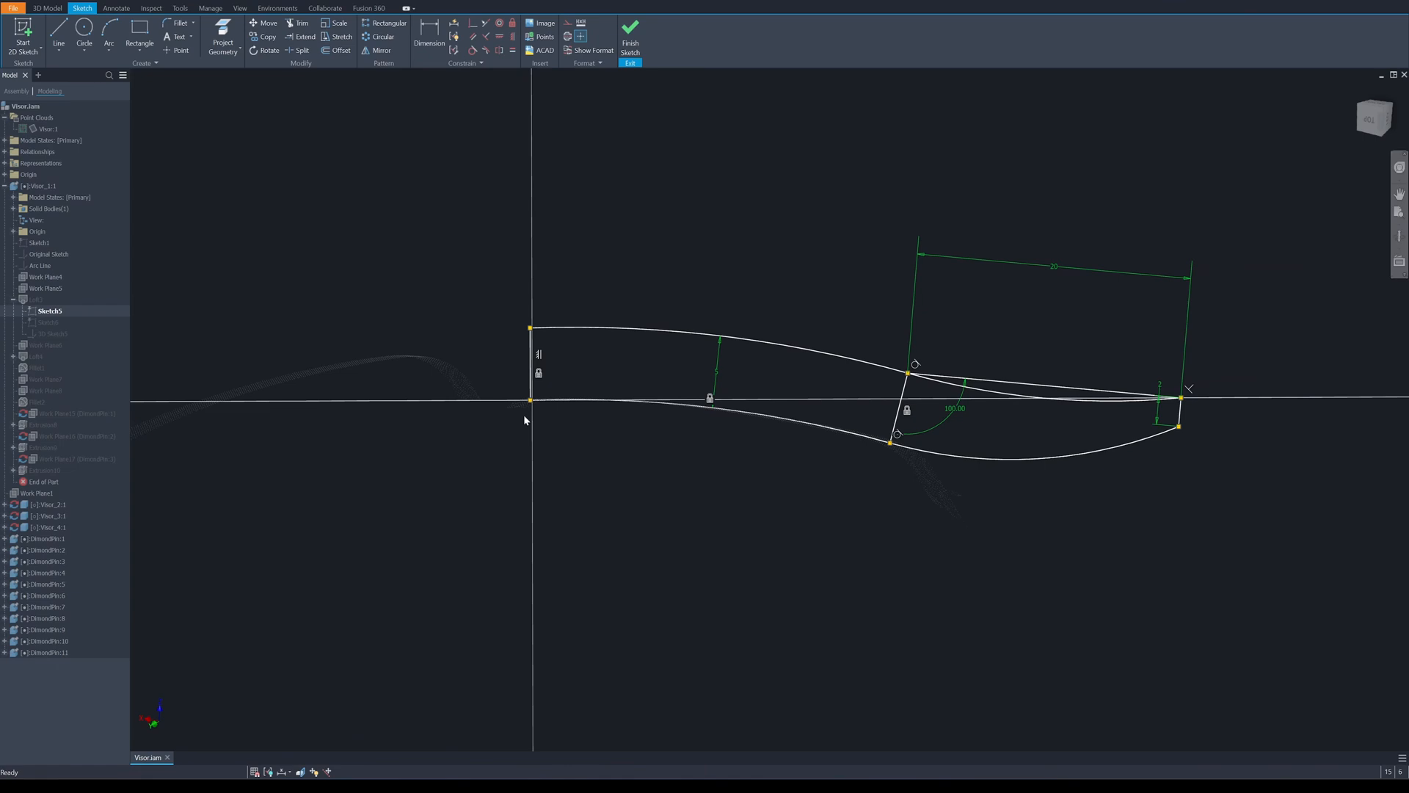
{"action": "mouse_move", "coordinate": [572, 449]}
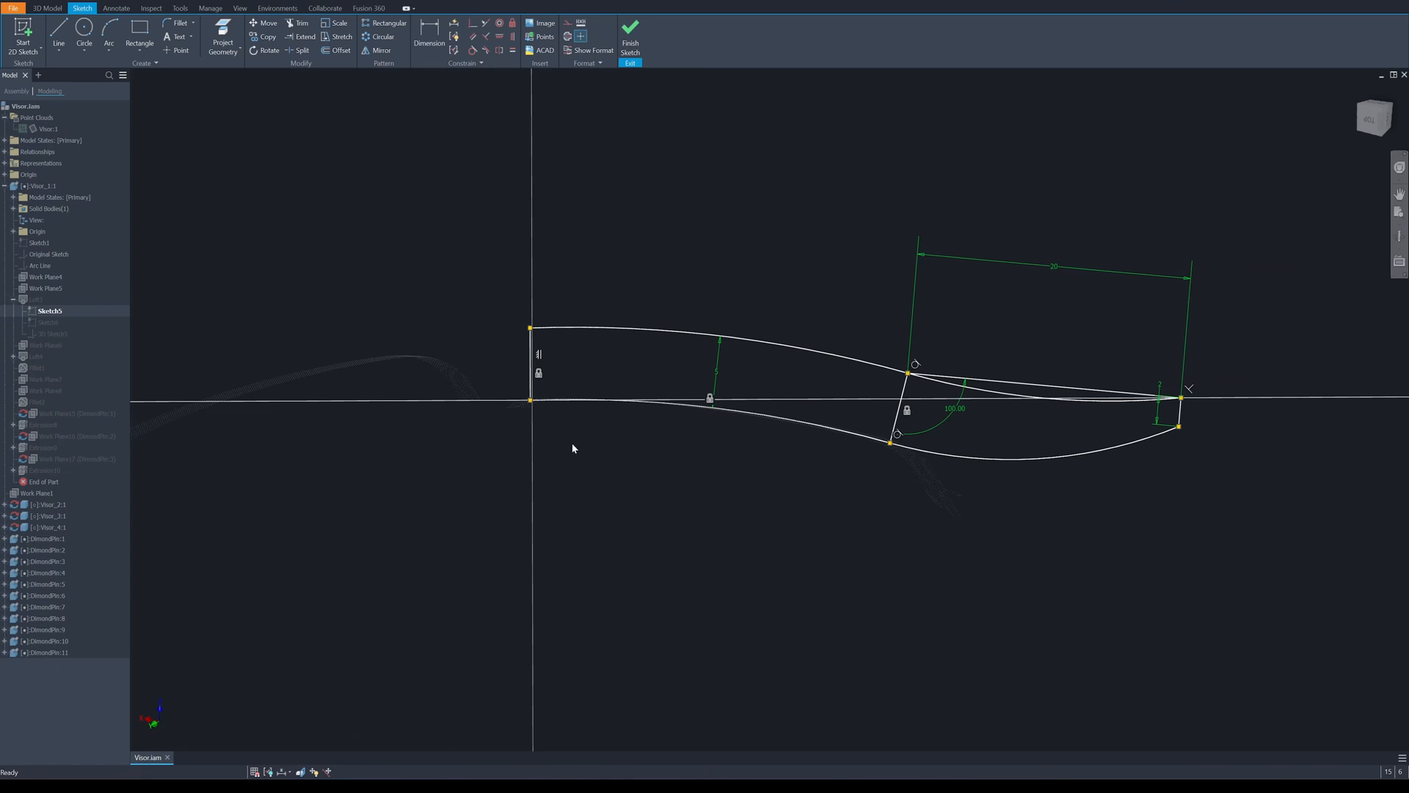
{"action": "mouse_move", "coordinate": [735, 434]}
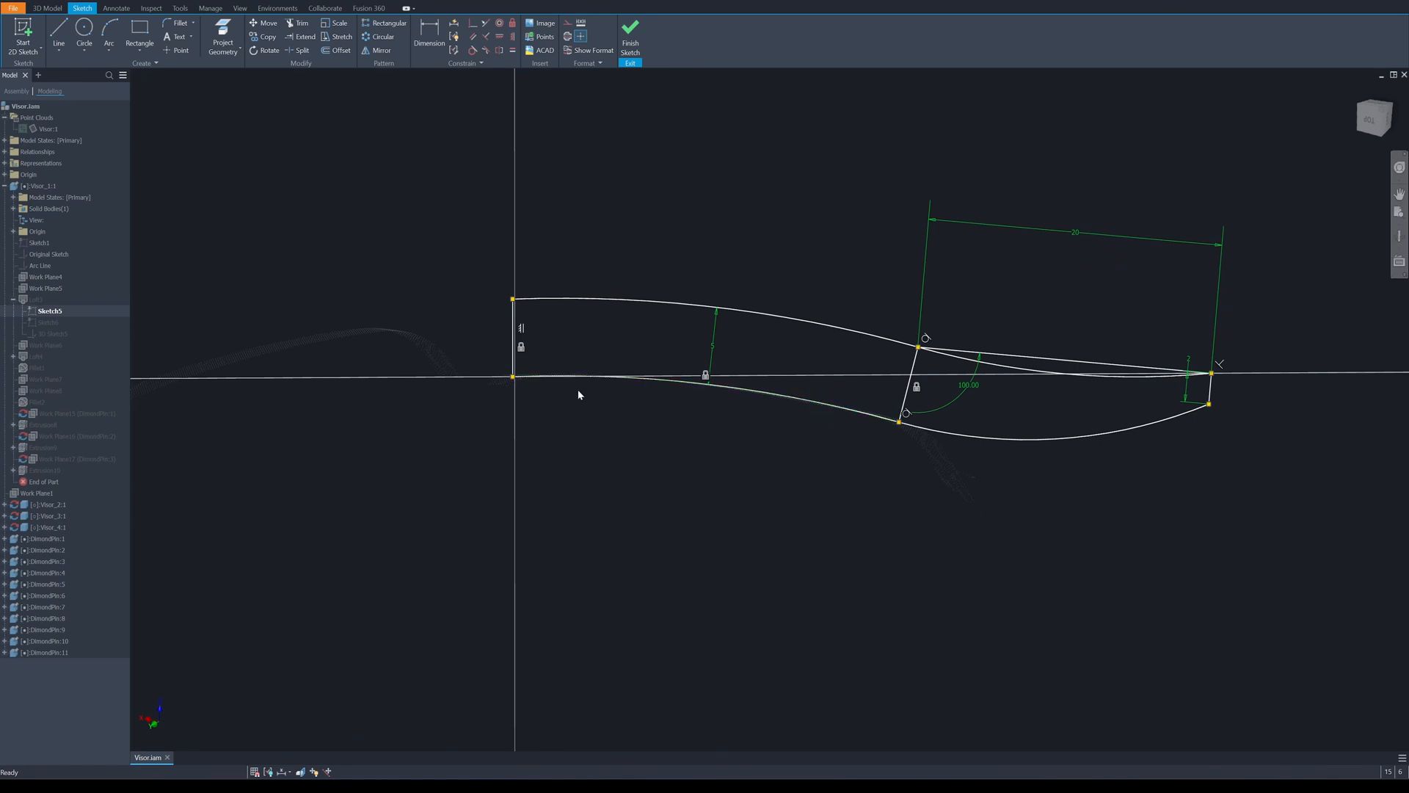
{"action": "mouse_move", "coordinate": [989, 321]}
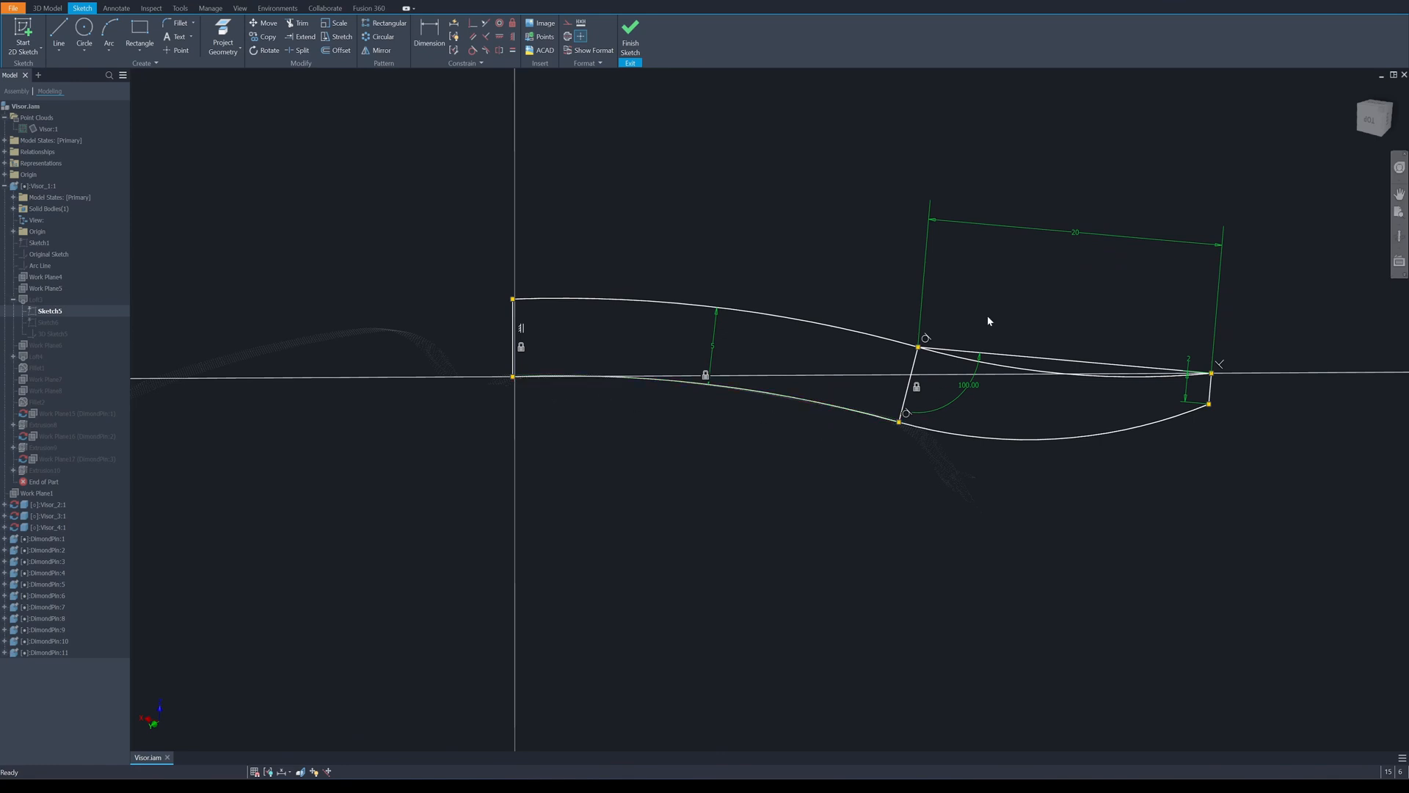
{"action": "mouse_move", "coordinate": [1085, 258]}
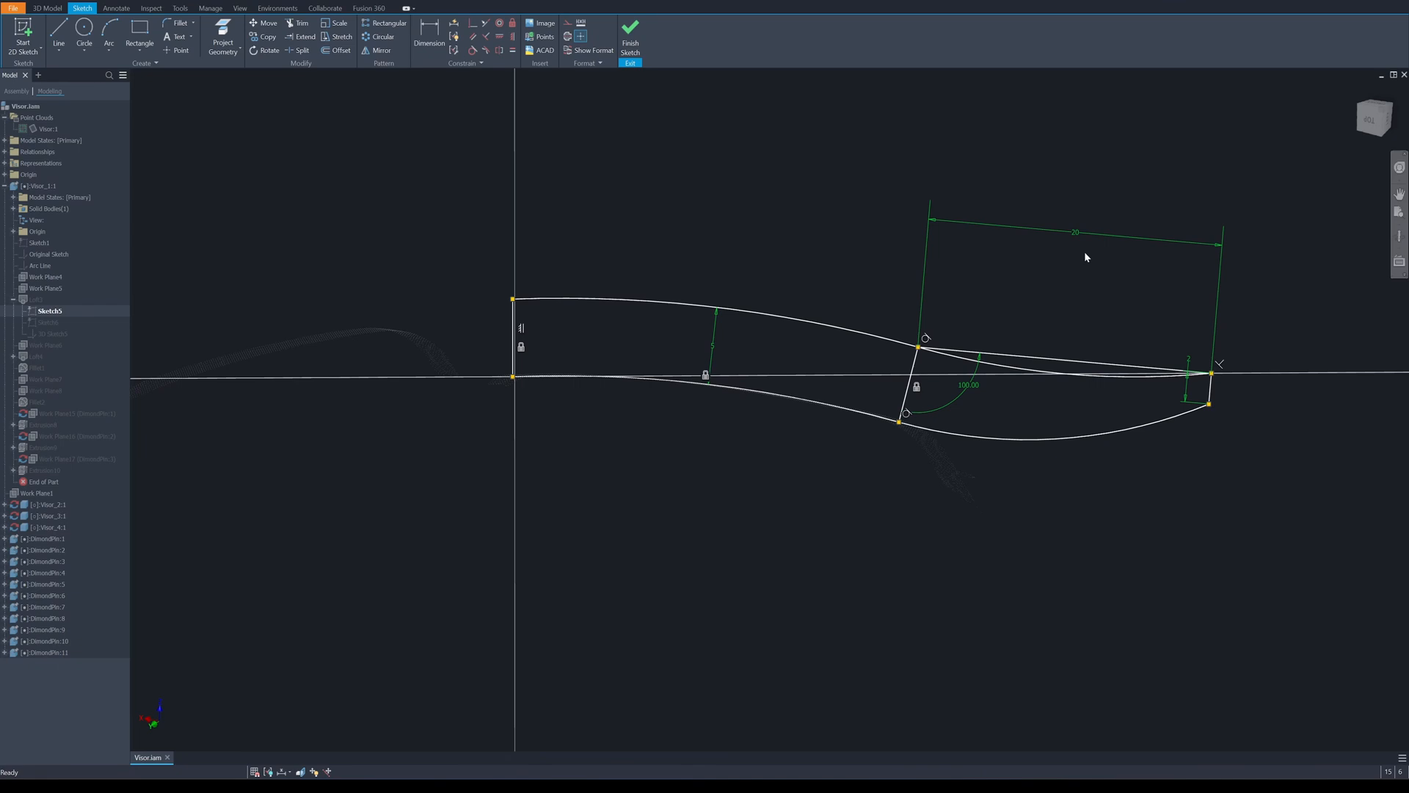
{"action": "mouse_move", "coordinate": [770, 342]}
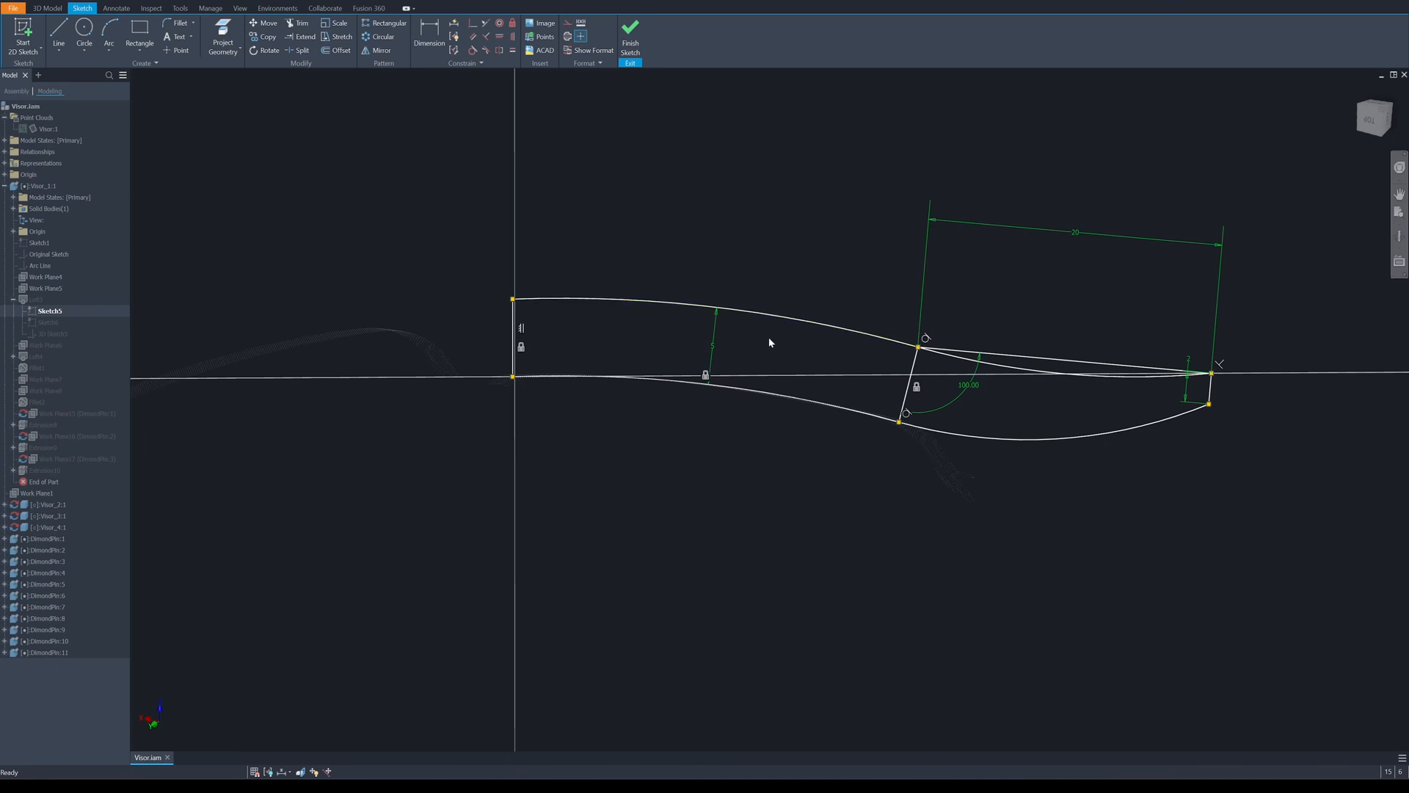
{"action": "mouse_move", "coordinate": [748, 348]}
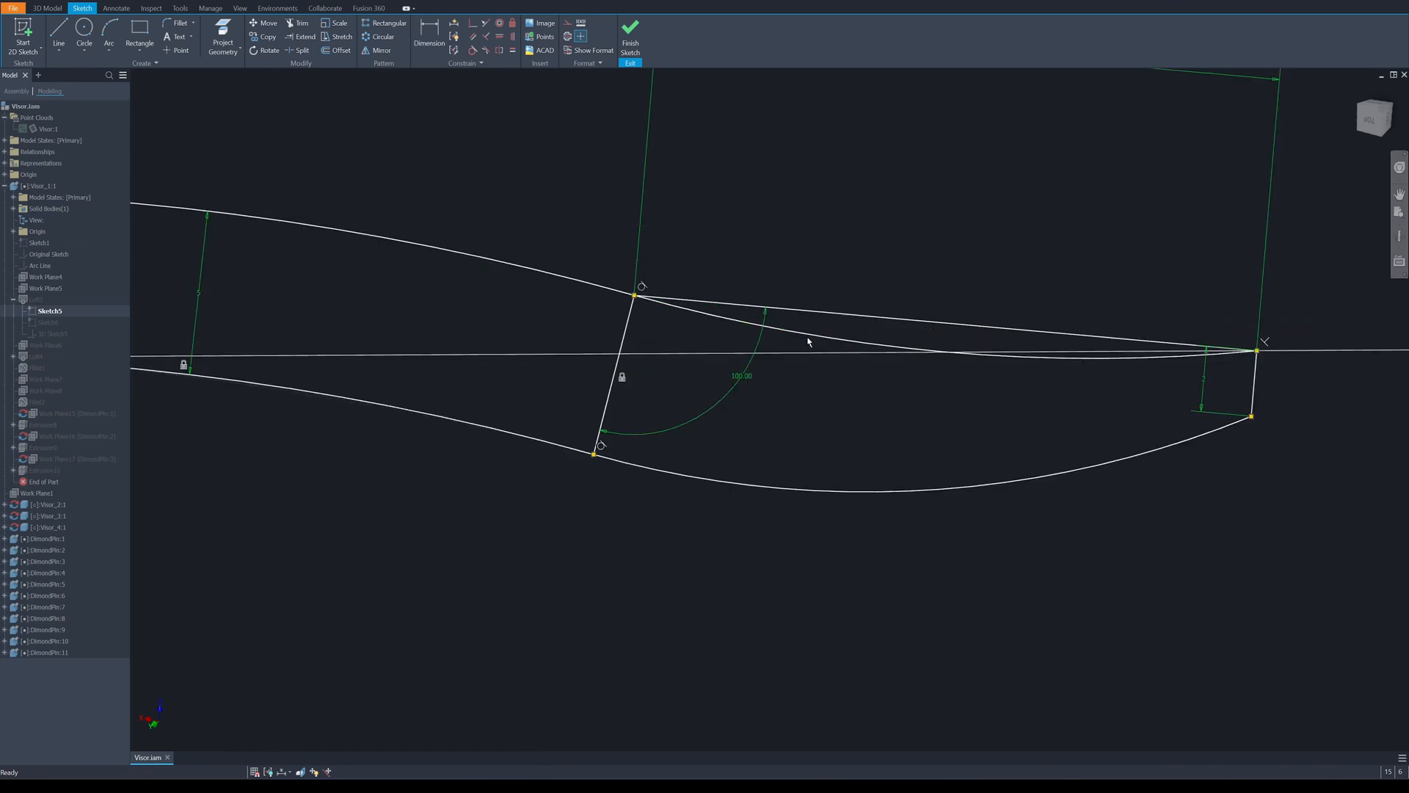
{"action": "mouse_move", "coordinate": [894, 369]}
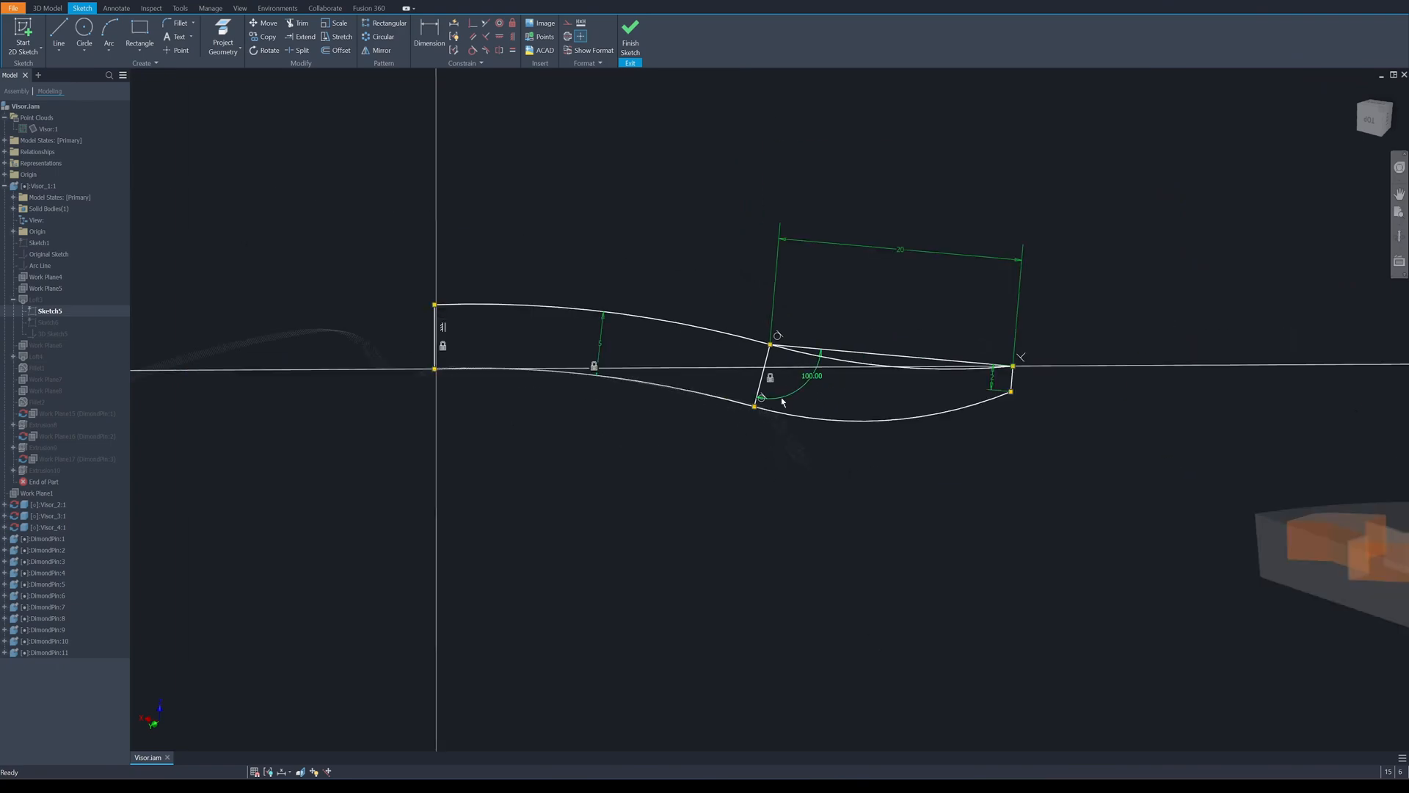
{"action": "mouse_move", "coordinate": [847, 465]}
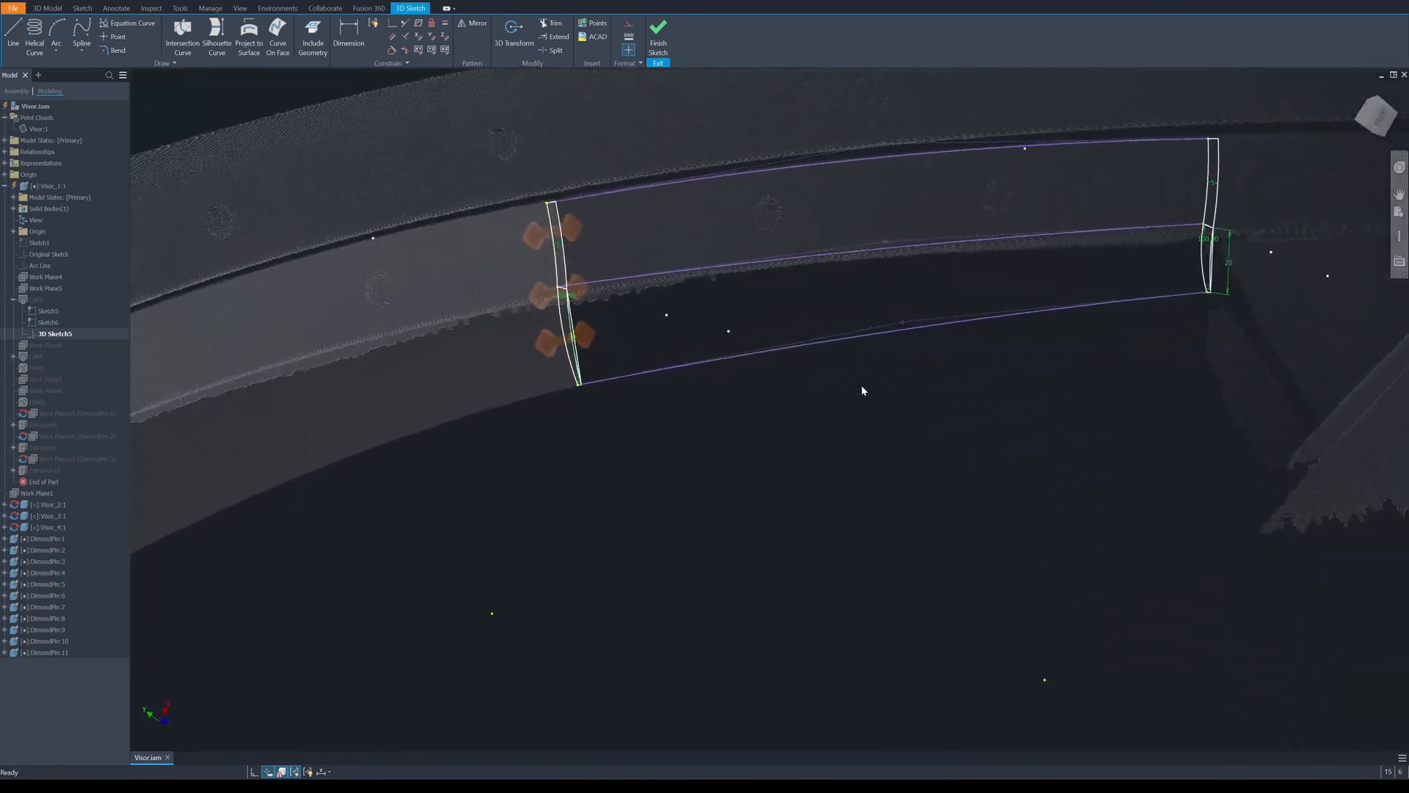
Finish the 3D sketch of spline rails between Sketch5 and Sketch6.
{"action": "left_click", "coordinate": [657, 41]}
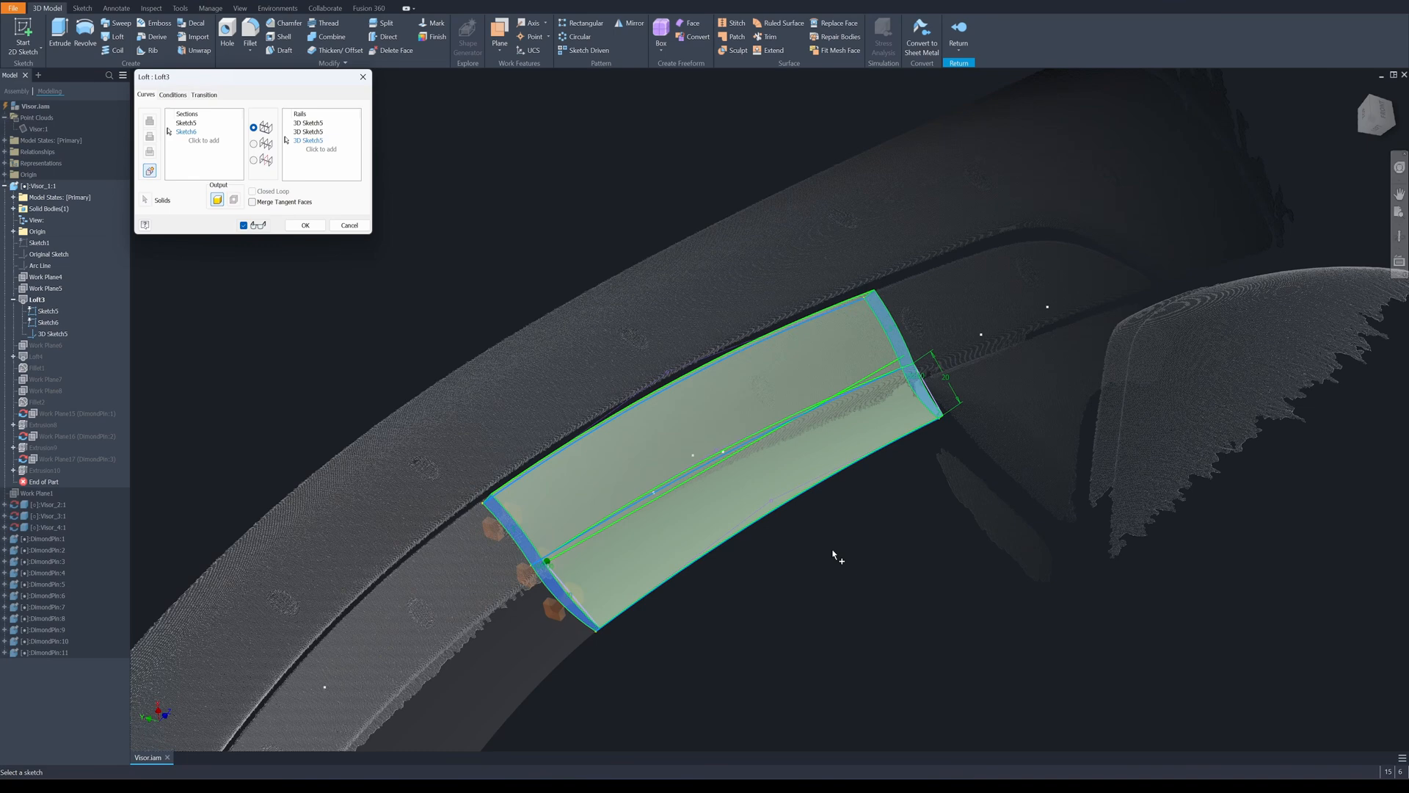
Add the 3D Sketch5 curves as rails in the solid loft between Sketch5 and Sketch6.
{"action": "left_click", "coordinate": [305, 225]}
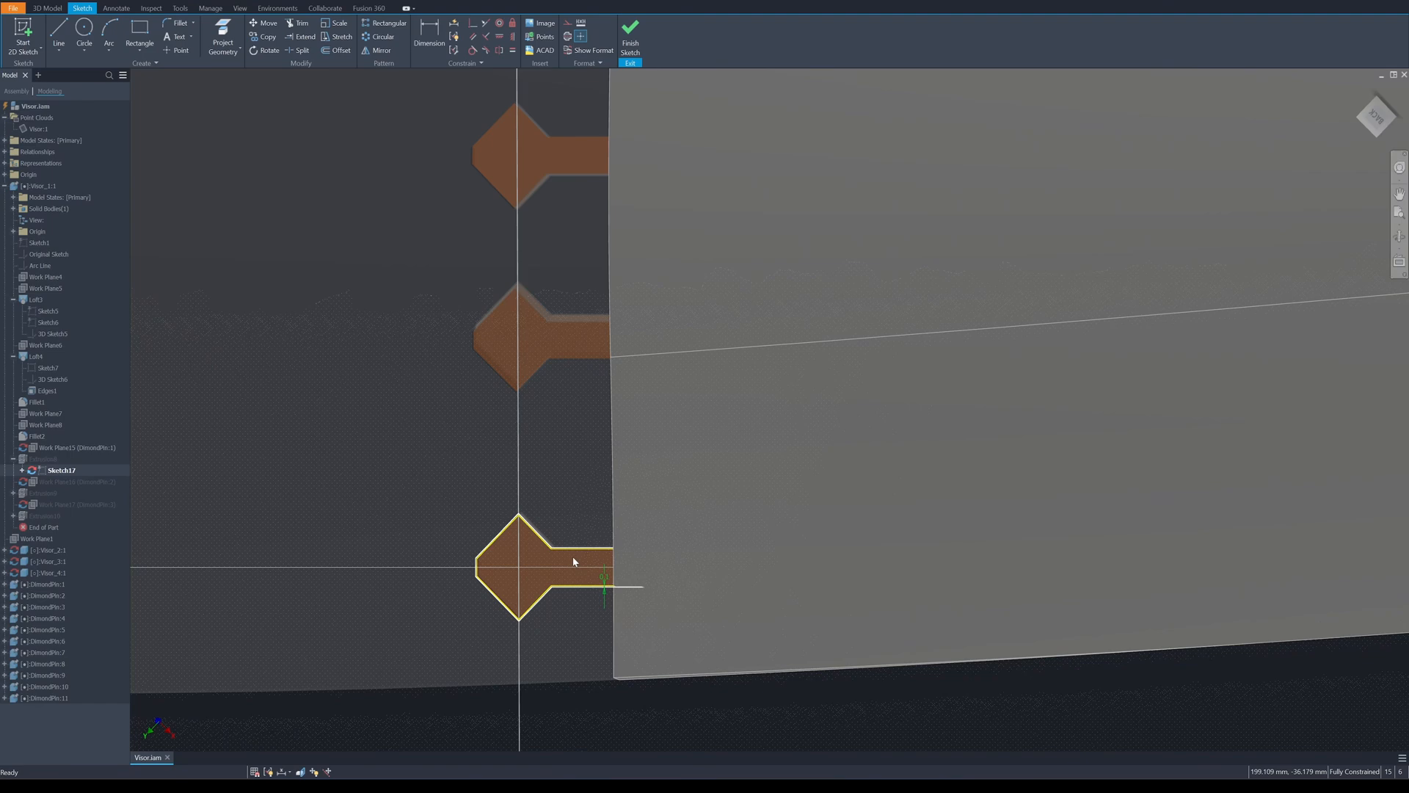
{"action": "mouse_move", "coordinate": [589, 555]}
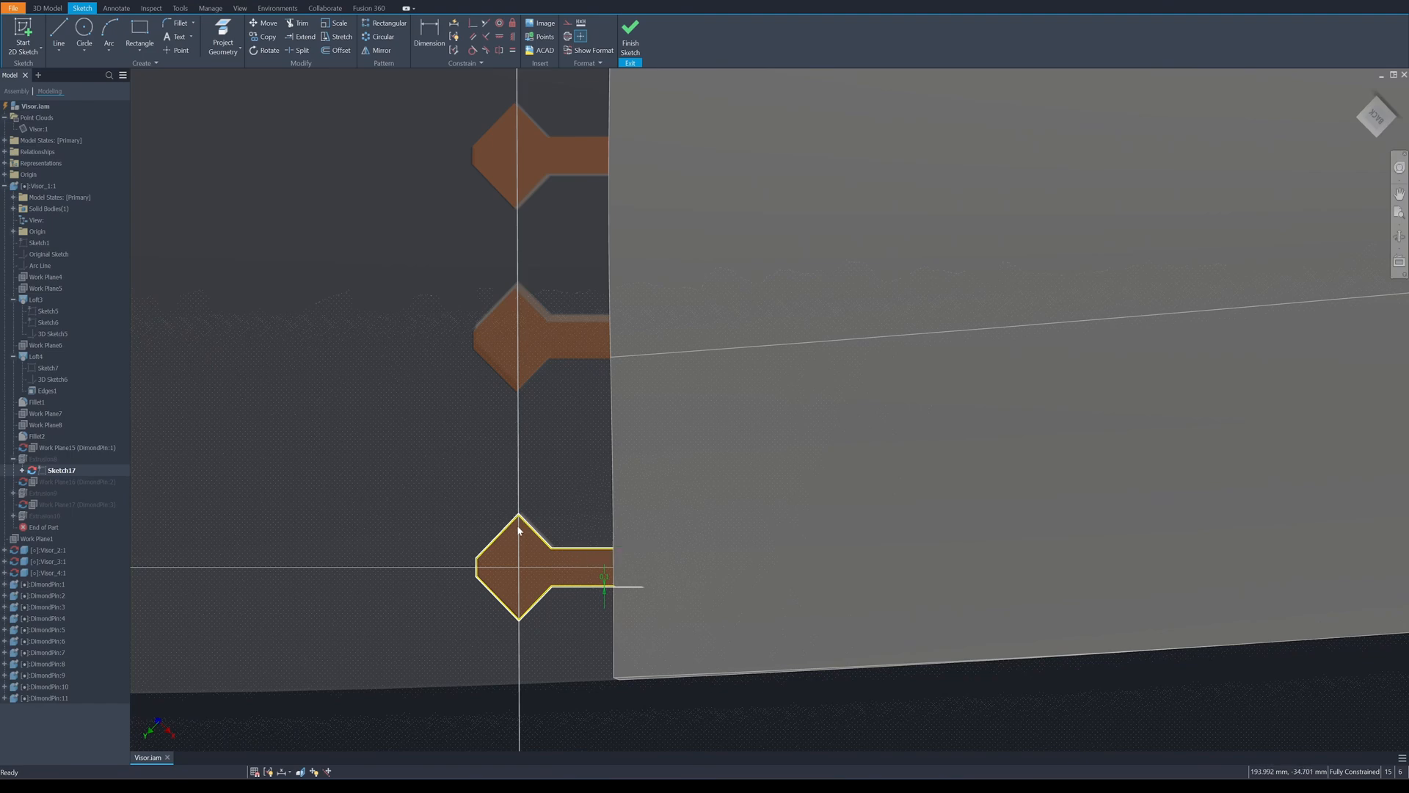
{"action": "mouse_move", "coordinate": [734, 593]}
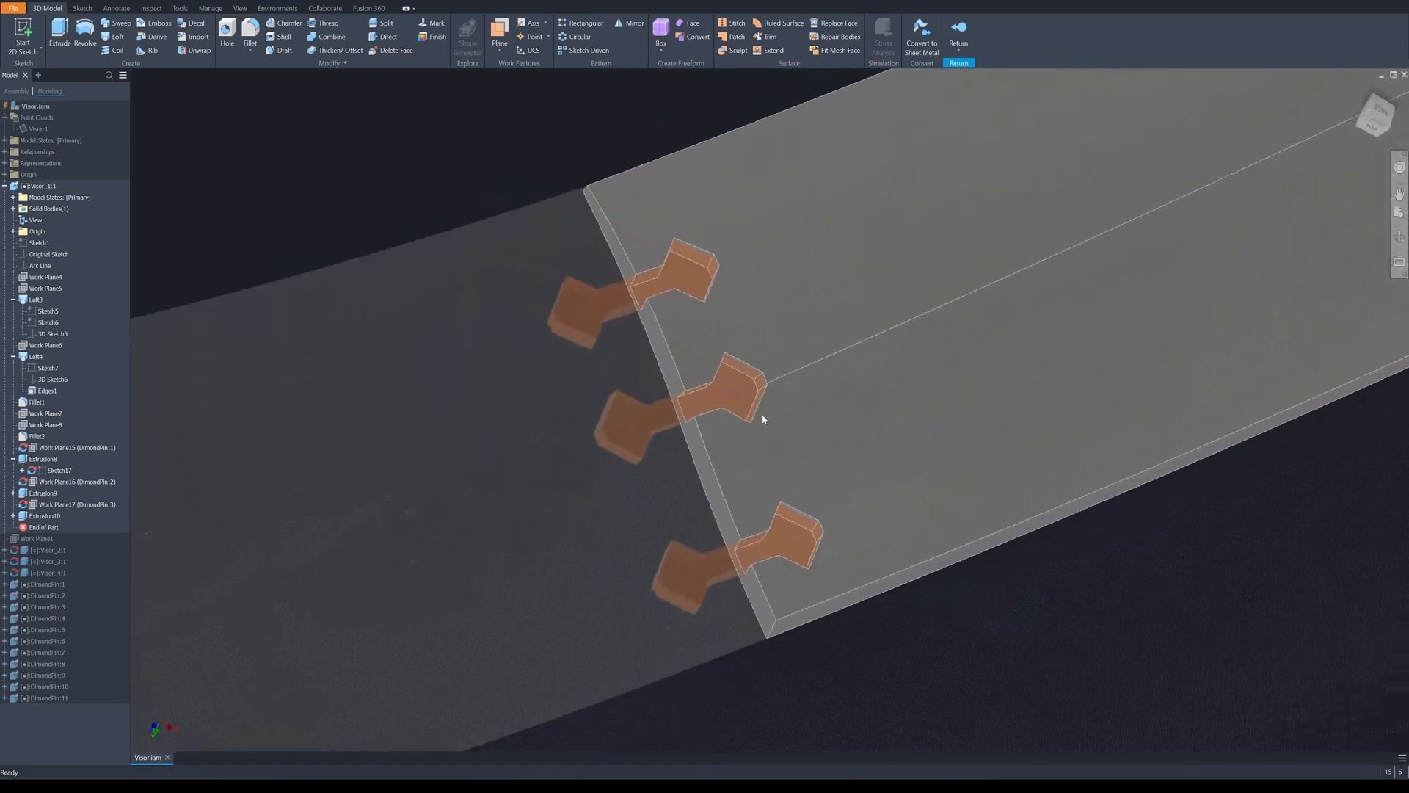
Rotate the view to look along the scanned visor edge for the Visor_2 profile.
{"action": "left_click_drag", "start_coordinate": [762, 420], "coordinate": [740, 438]}
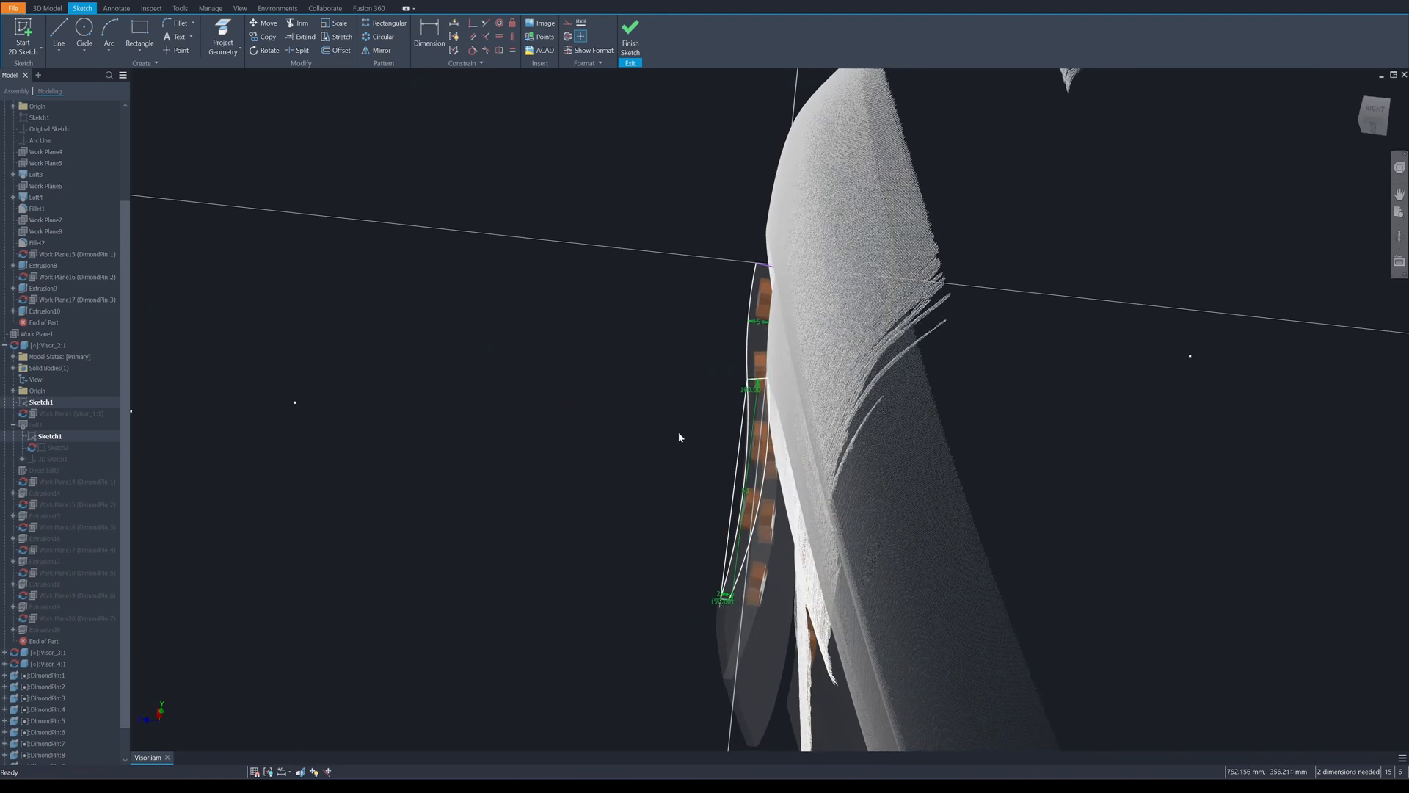
Swing the view along the visor's curved edge to trace 3D rail splines.
{"action": "left_click_drag", "start_coordinate": [678, 436], "coordinate": [745, 382]}
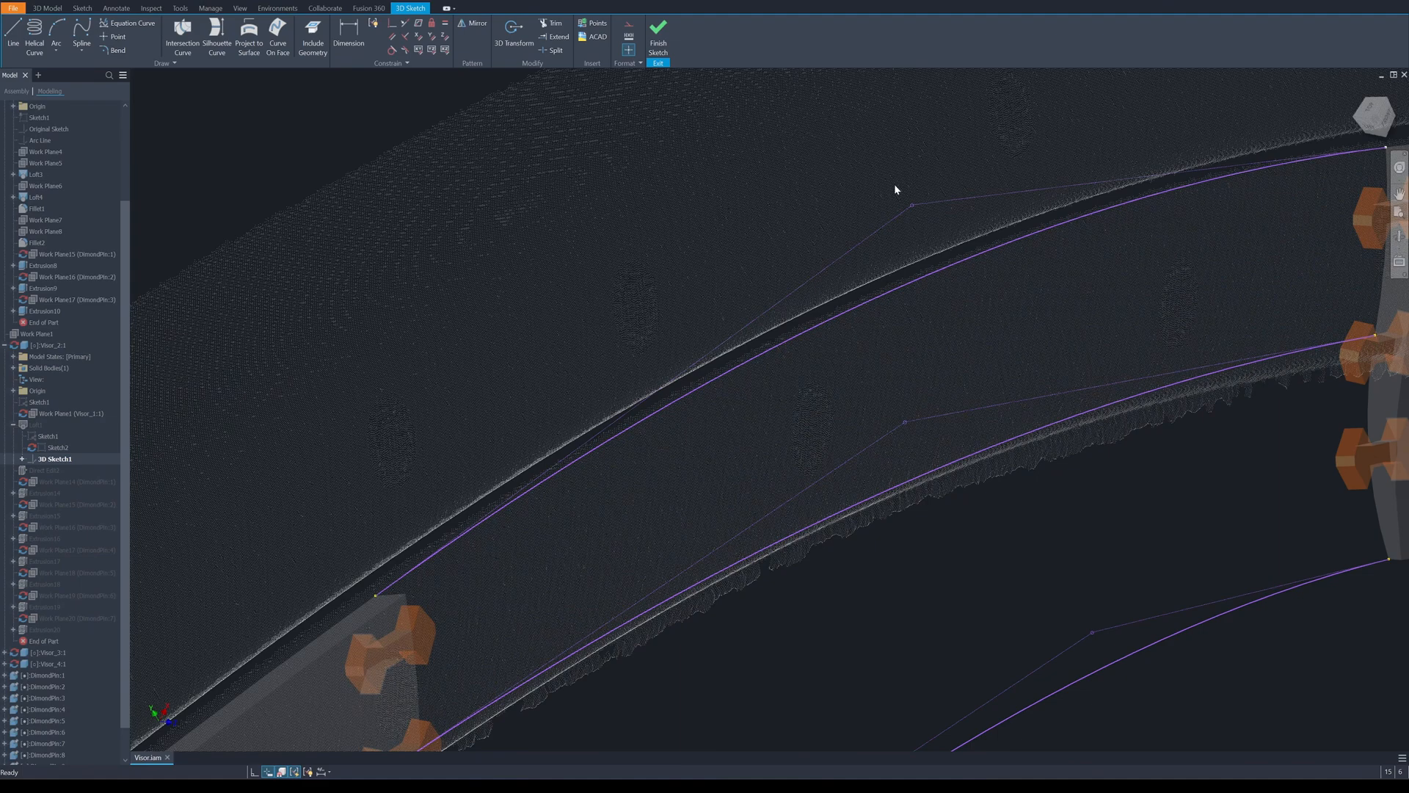
Move points on the upper and lower guide curves onto the scan, then finish the sketch.
{"action": "left_click", "coordinate": [913, 204]}
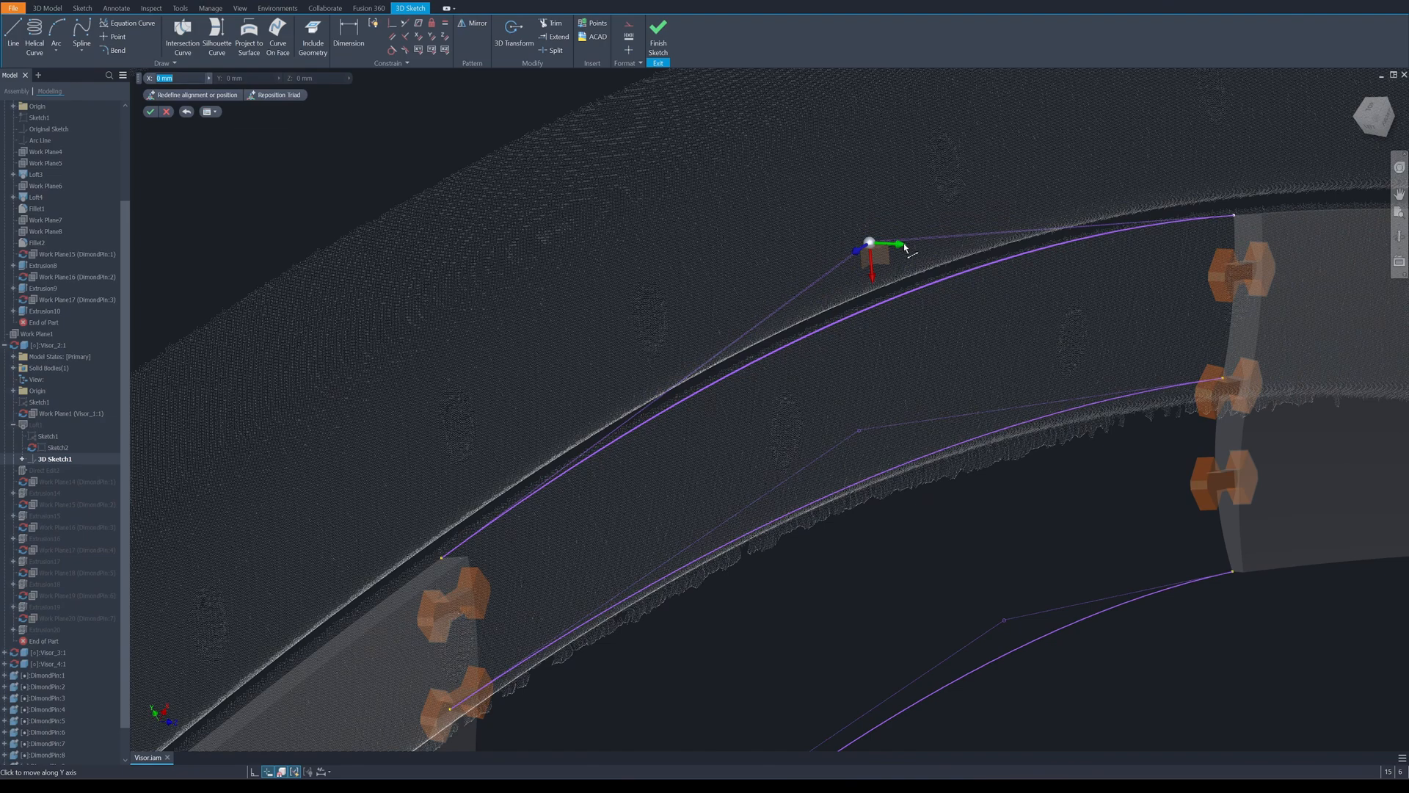
{"action": "left_click_drag", "start_coordinate": [897, 245], "coordinate": [898, 243]}
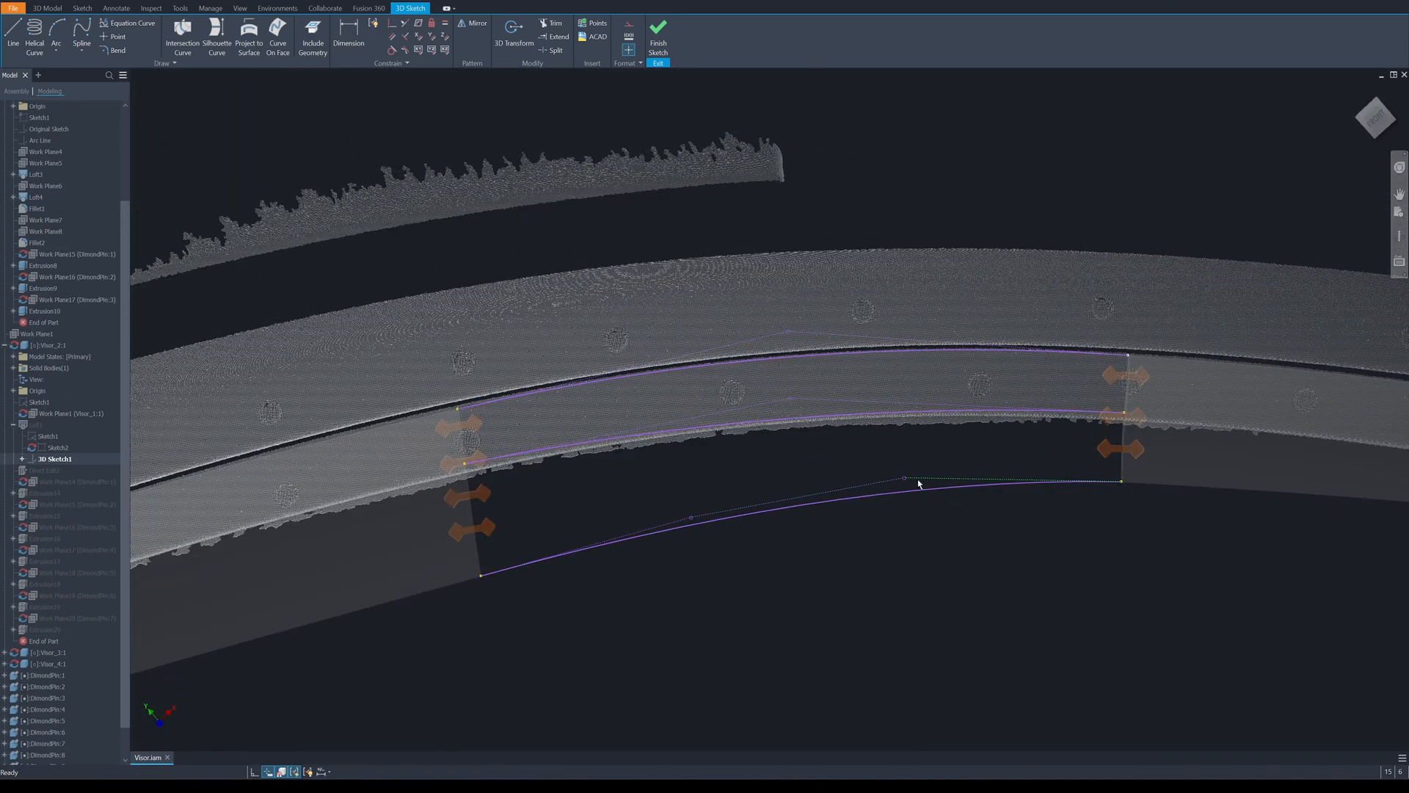
{"action": "left_click", "coordinate": [904, 478]}
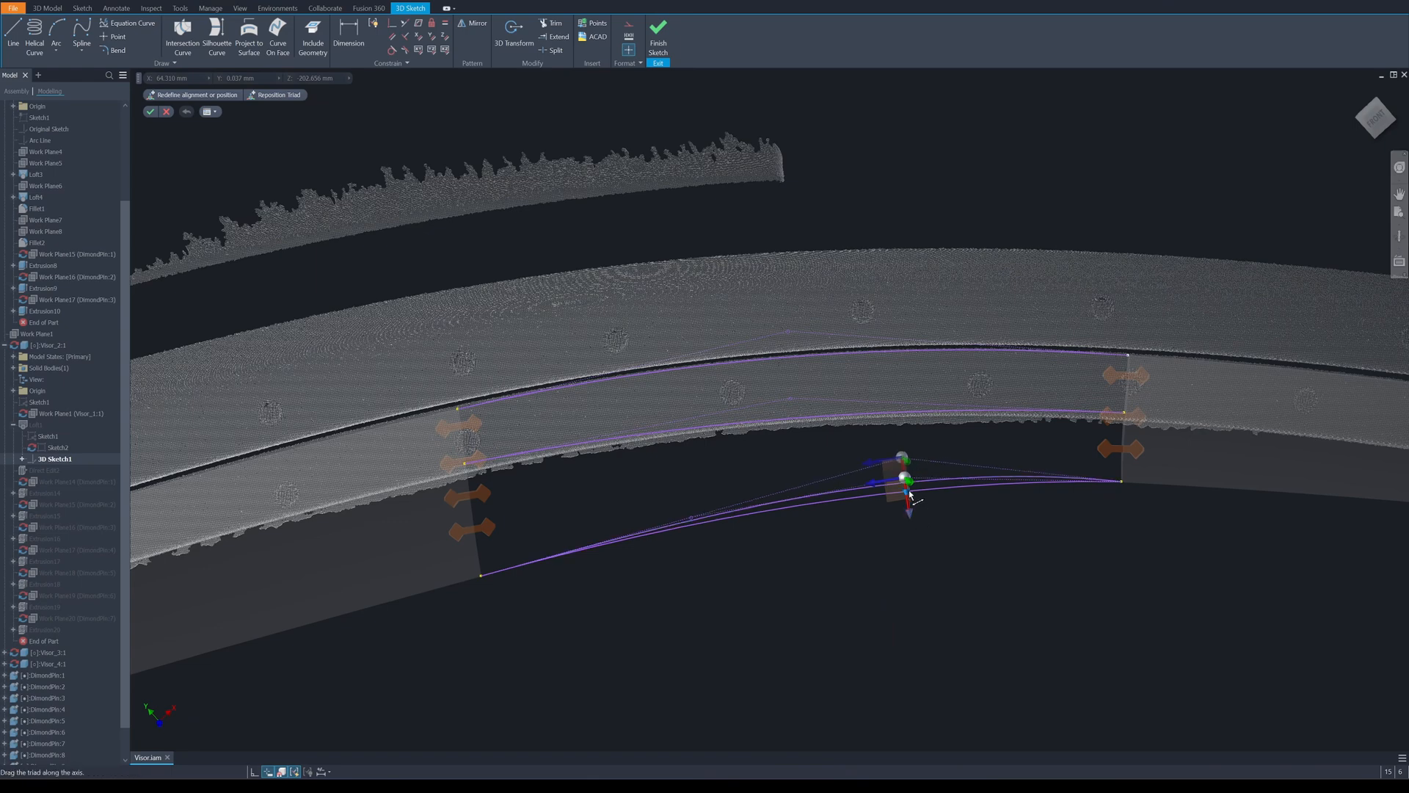
{"action": "left_click_drag", "start_coordinate": [910, 481], "coordinate": [909, 526]}
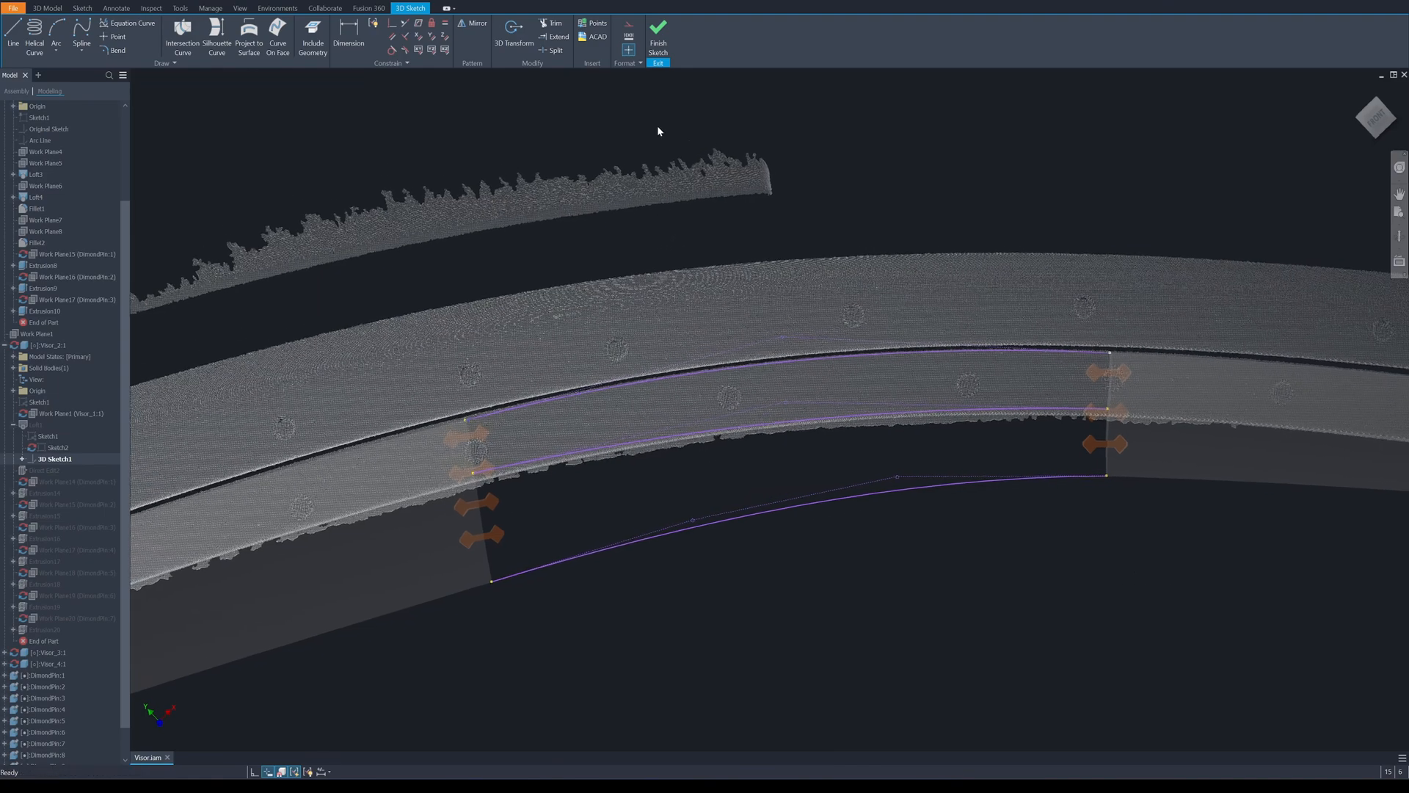
{"action": "mouse_move", "coordinate": [657, 31]}
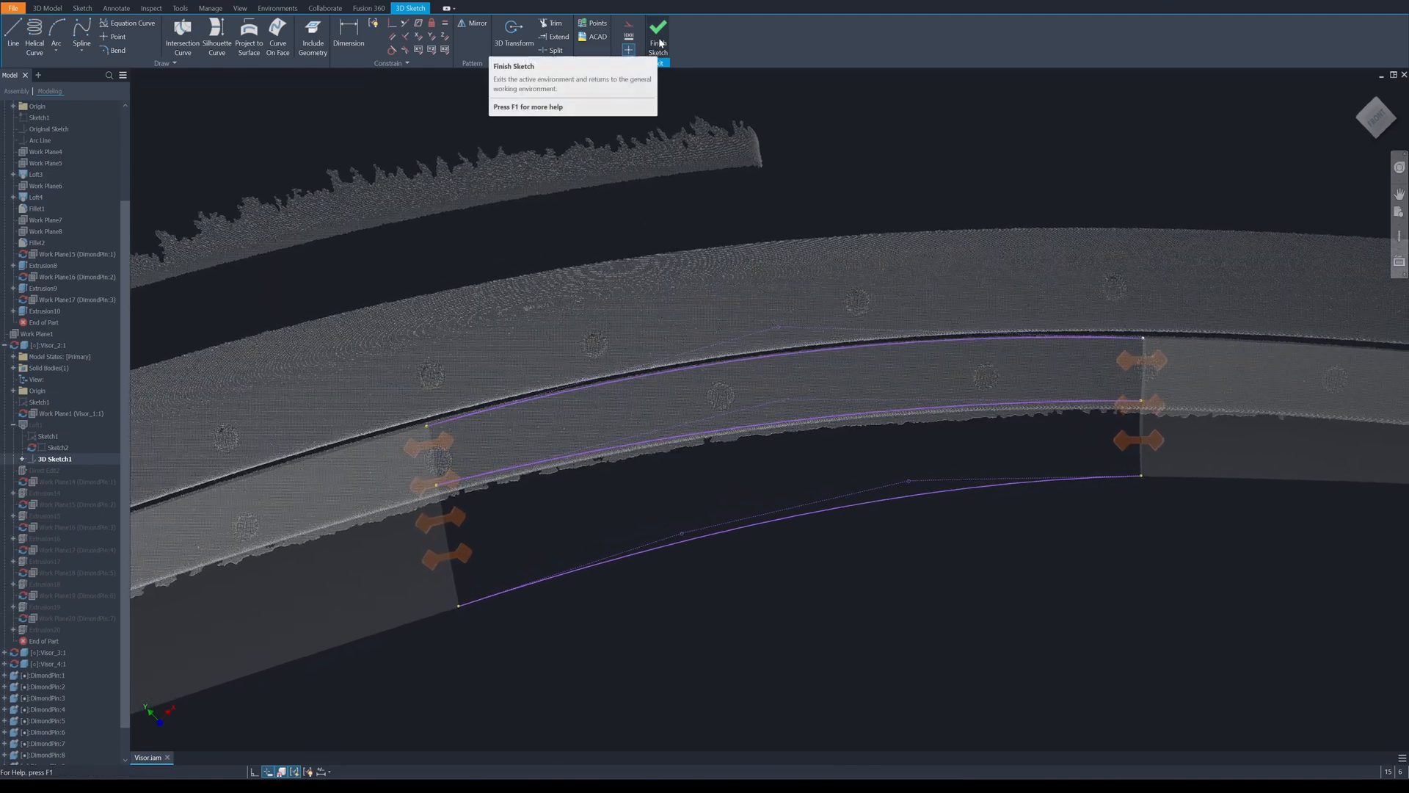
{"action": "left_click", "coordinate": [658, 36]}
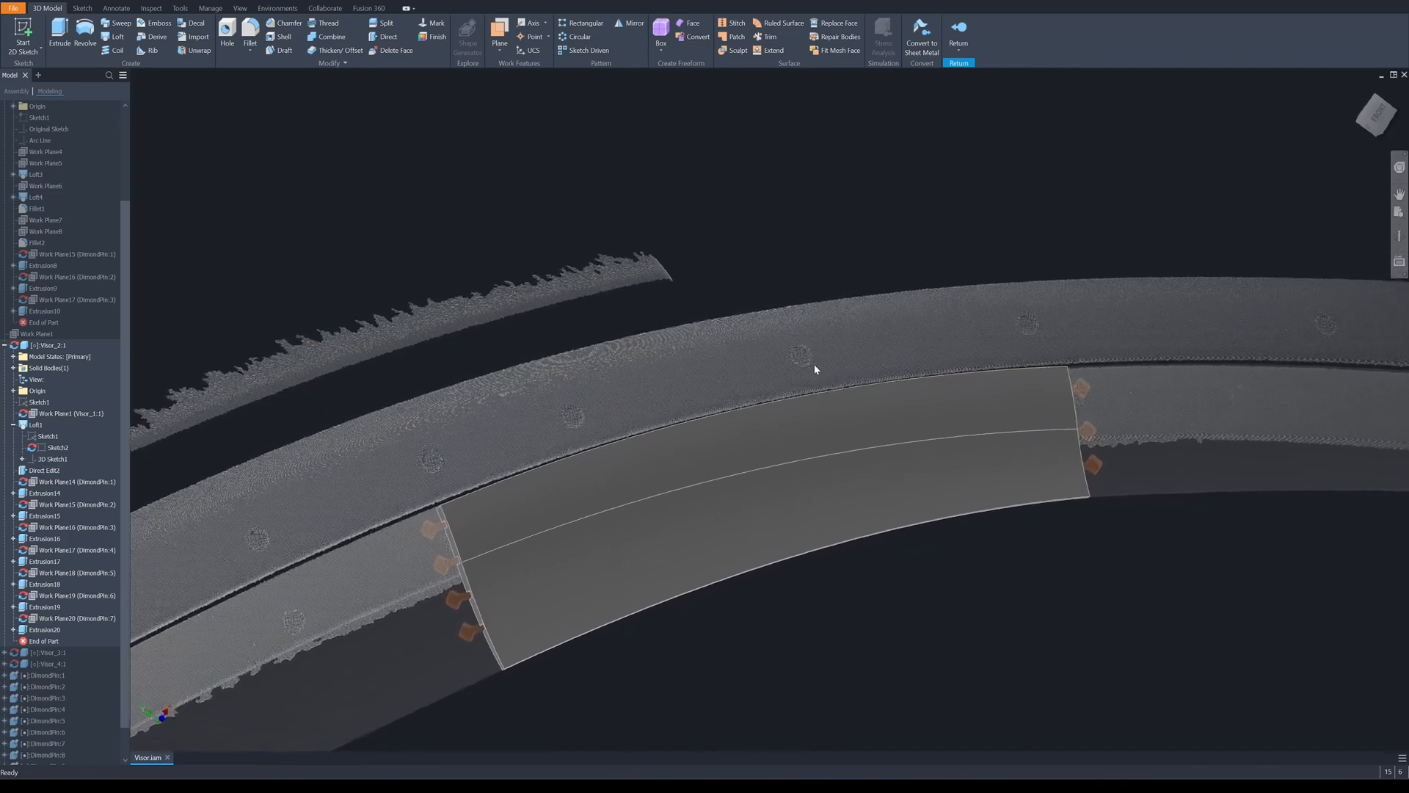
Orbit around the newly lofted middle visor piece.
{"action": "left_click_drag", "start_coordinate": [816, 369], "coordinate": [656, 656]}
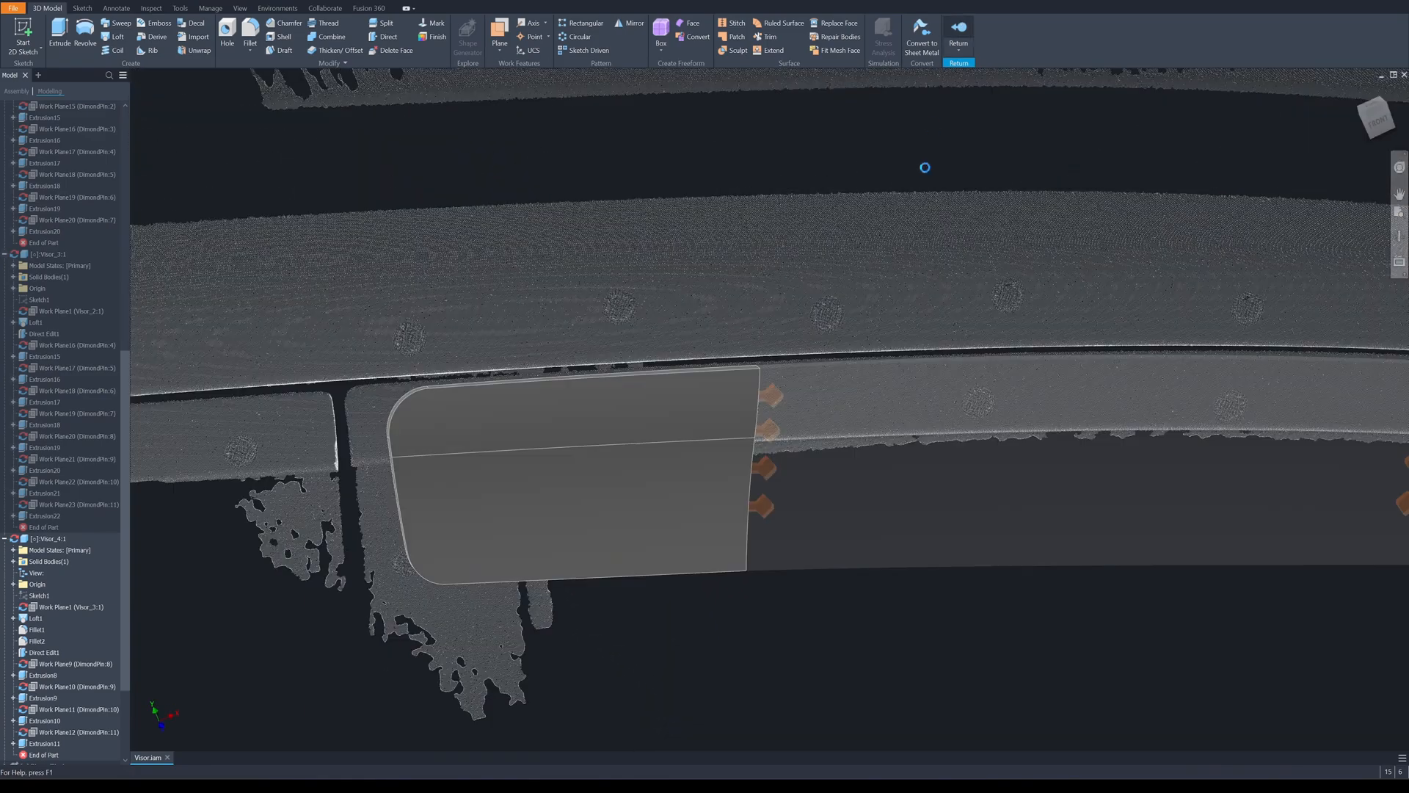
Return to the visor assembly, its segments flush-constrained and viewed edge-on against the scan.
{"action": "left_click", "coordinate": [281, 8]}
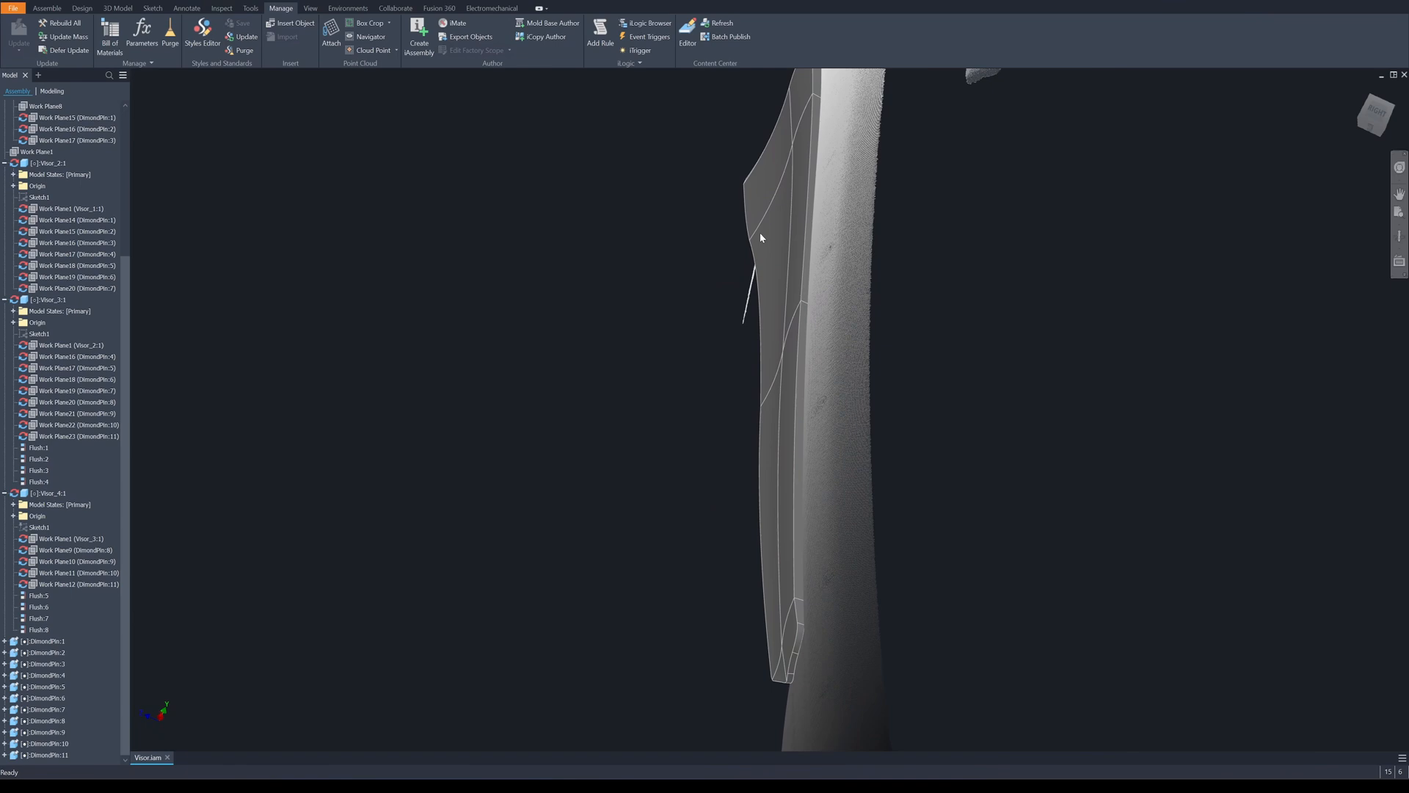
{"action": "left_click_drag", "start_coordinate": [759, 238], "coordinate": [1166, 373]}
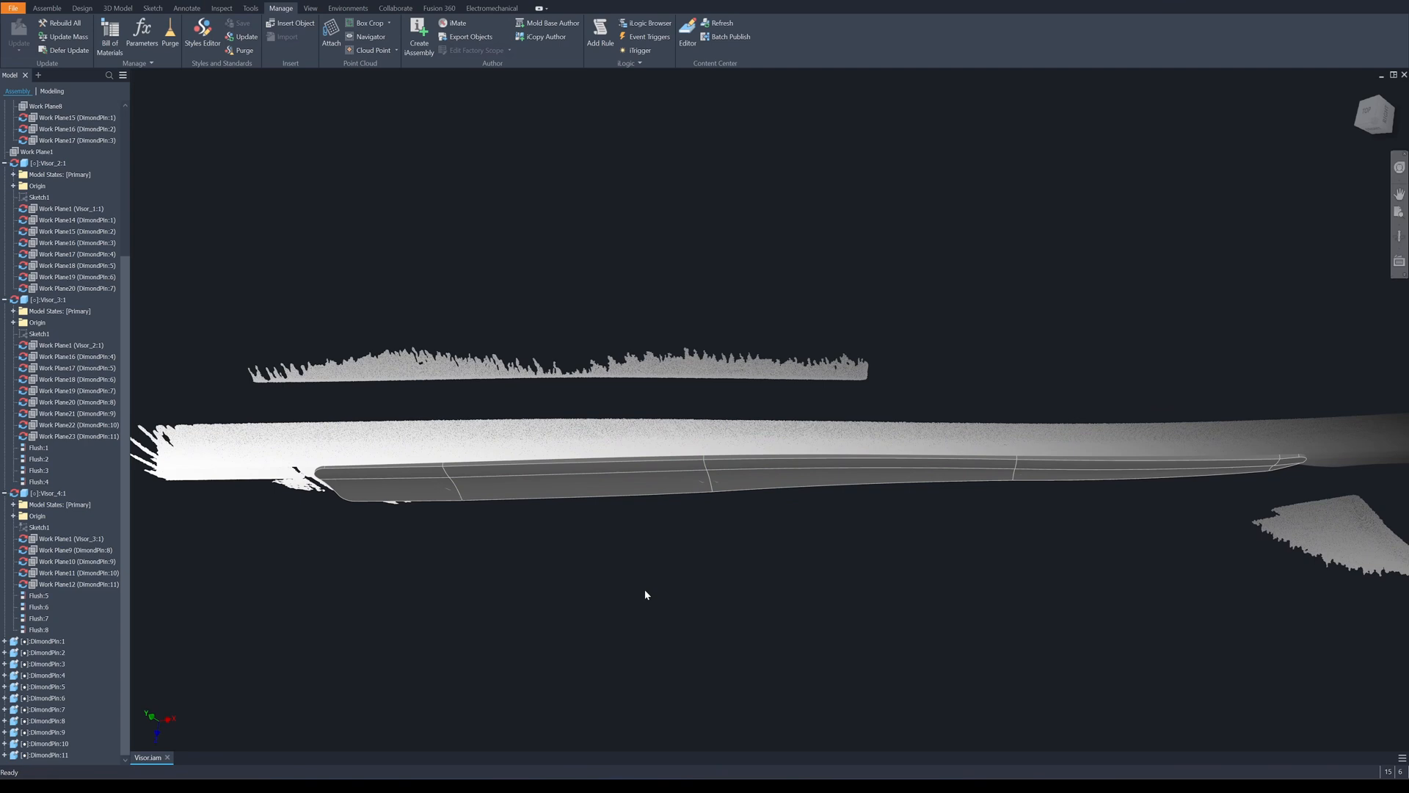
{"action": "left_click_drag", "start_coordinate": [645, 595], "coordinate": [776, 568]}
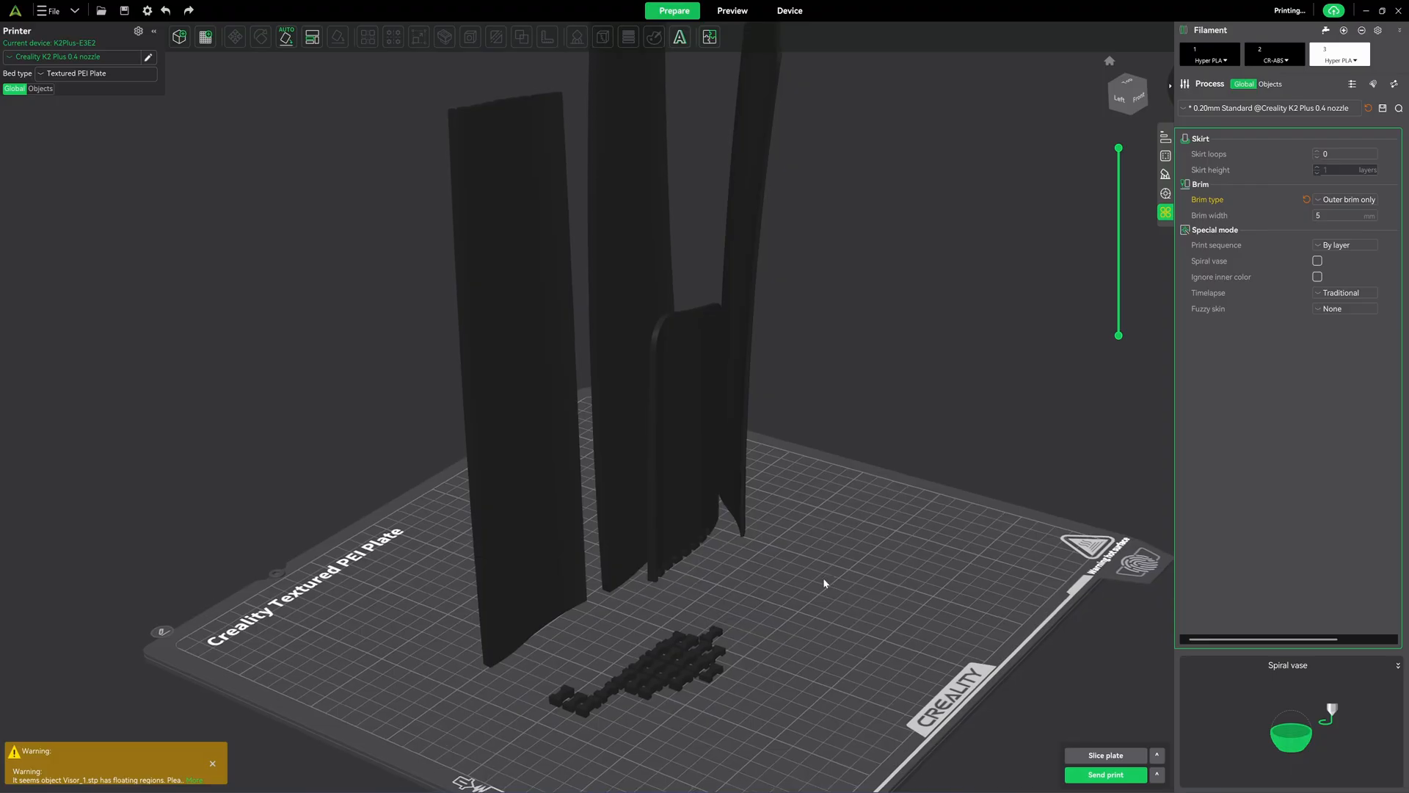
Orbit the Creality Print plate view to inspect the four upright visor pieces on textured PEI.
{"action": "left_click_drag", "start_coordinate": [822, 583], "coordinate": [979, 419]}
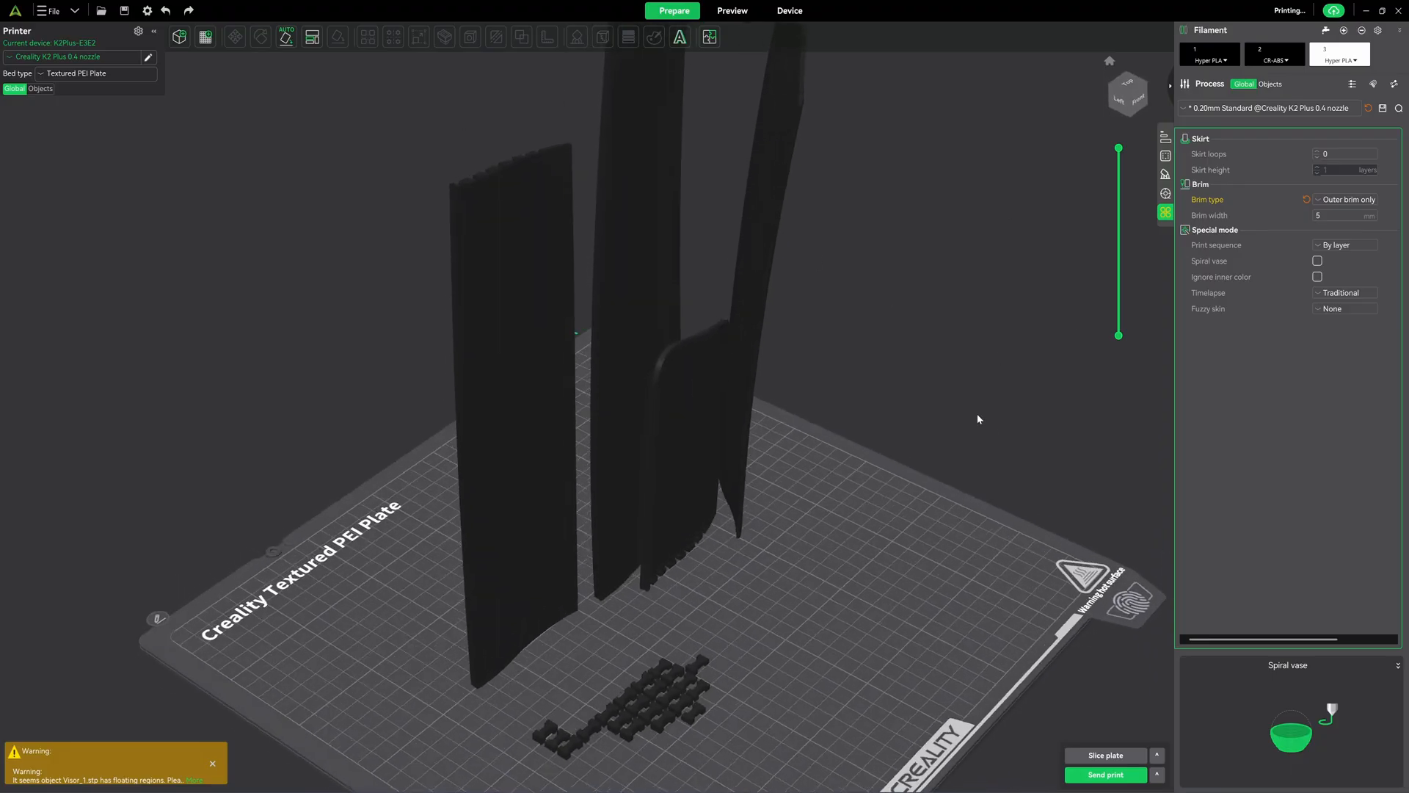
{"action": "left_click_drag", "start_coordinate": [979, 419], "coordinate": [703, 612]}
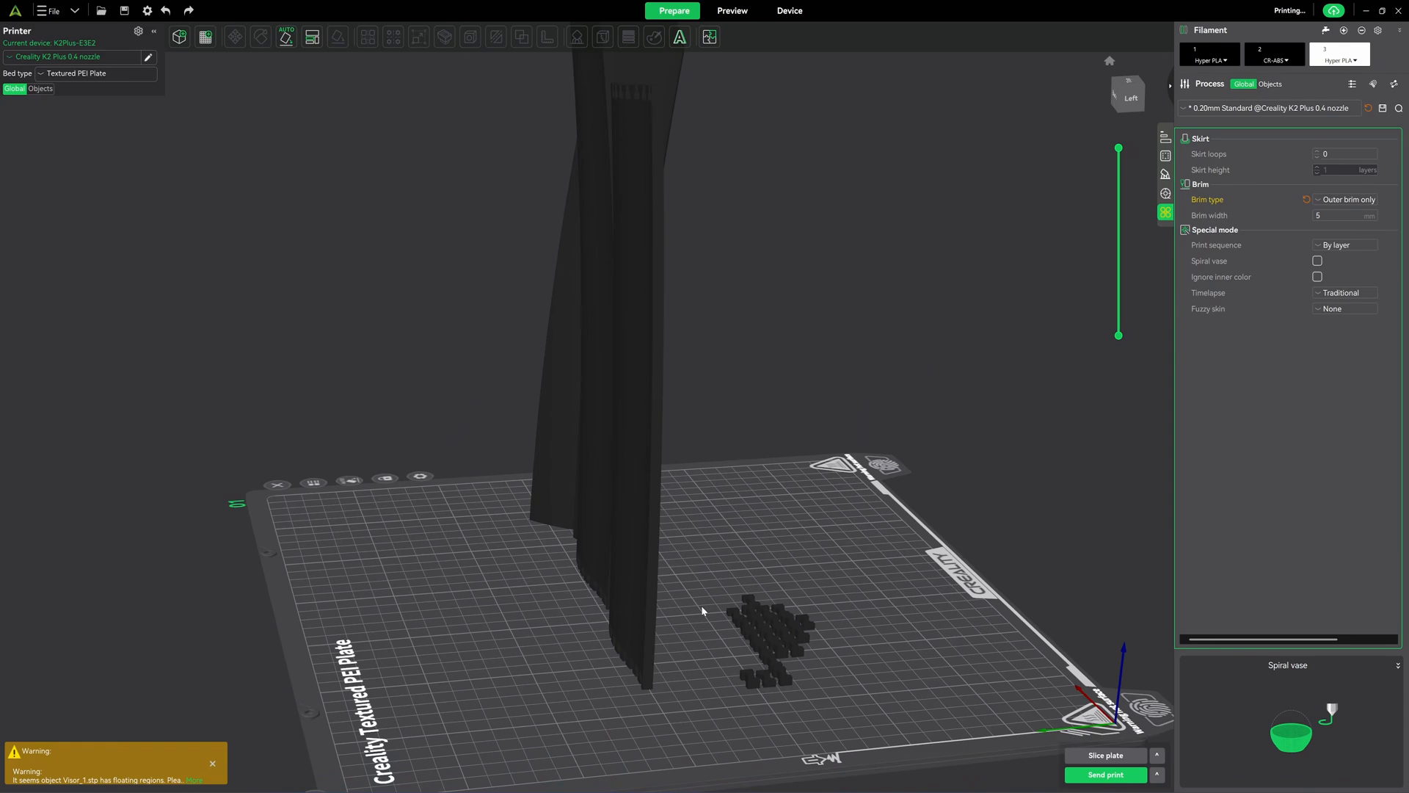
{"action": "left_click_drag", "start_coordinate": [701, 612], "coordinate": [617, 637]}
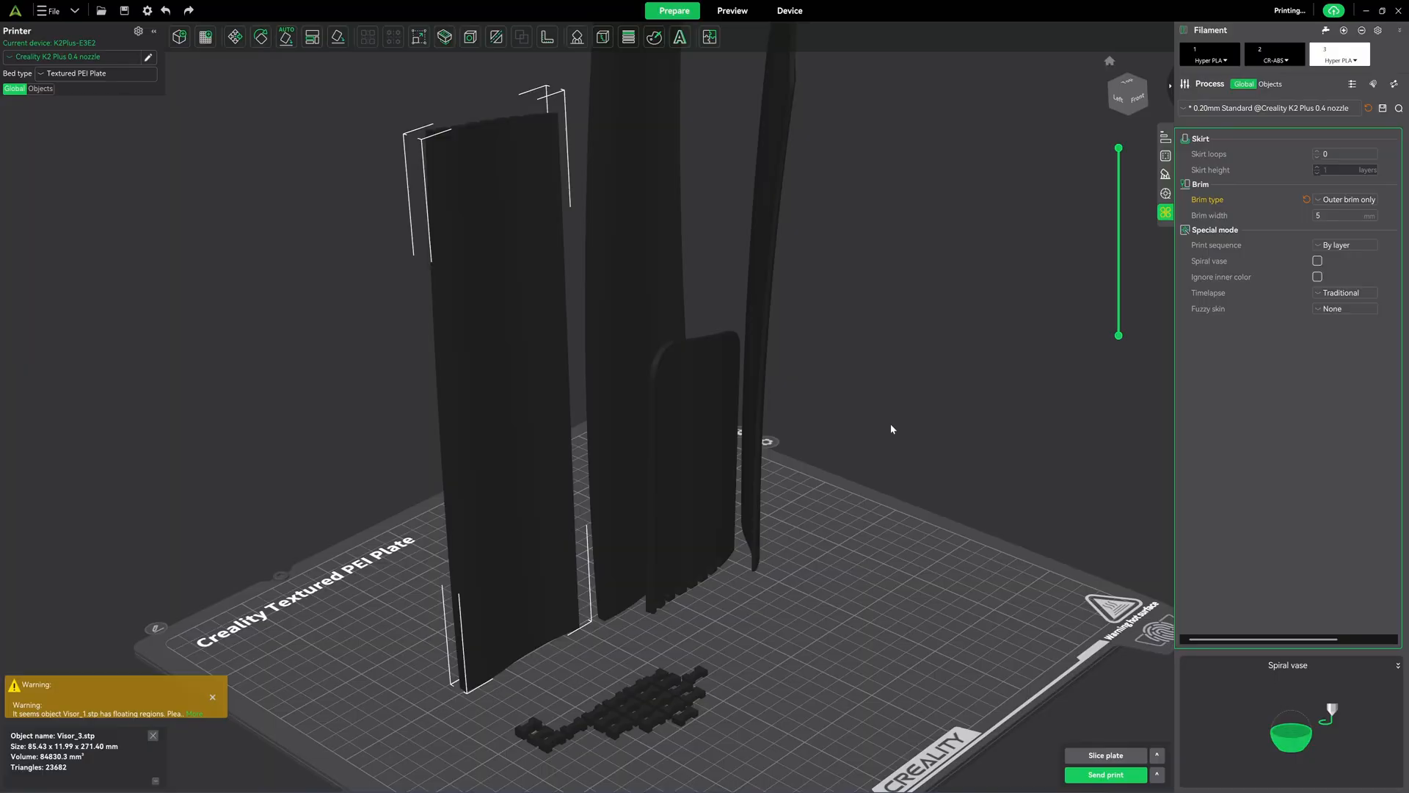
{"action": "mouse_move", "coordinate": [863, 348]}
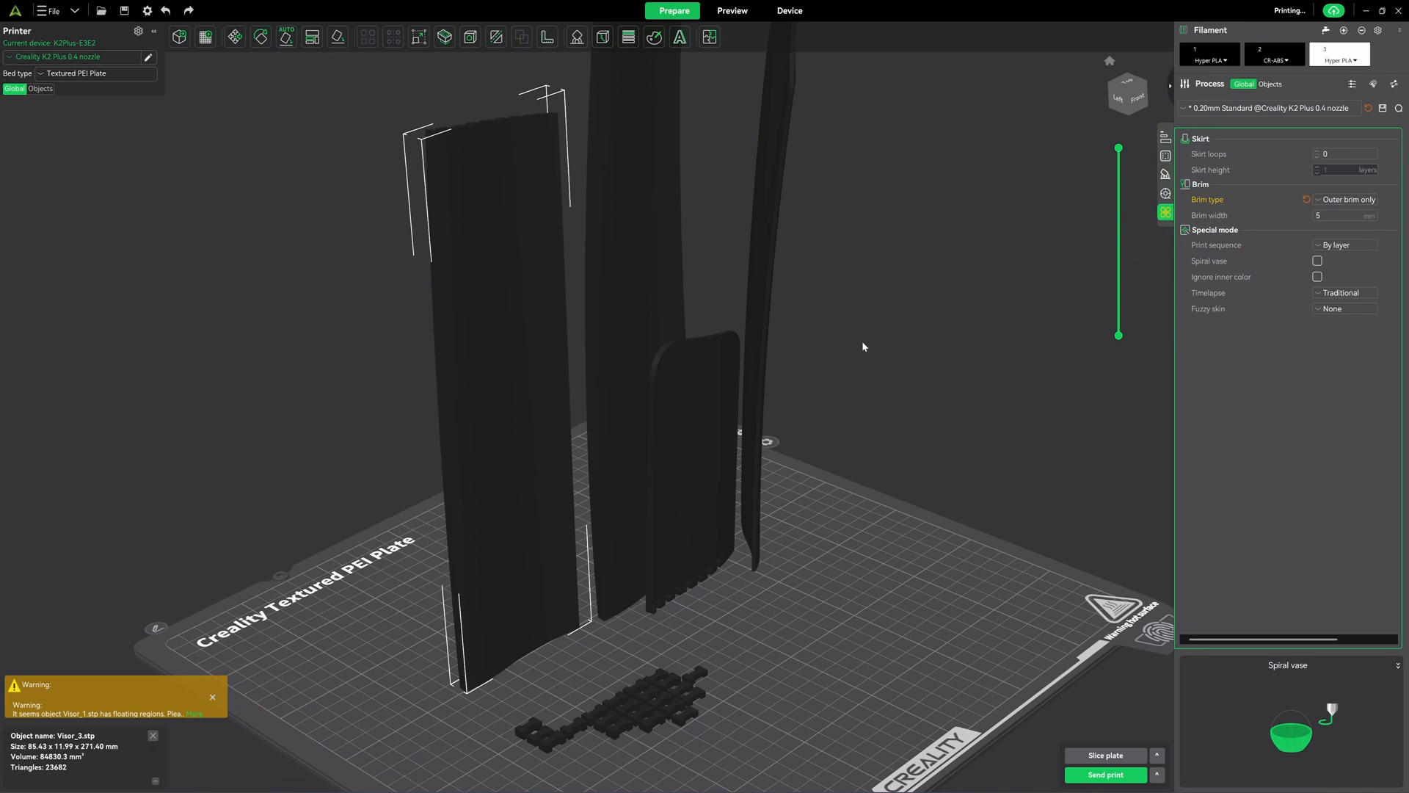
{"action": "left_click", "coordinate": [732, 10]}
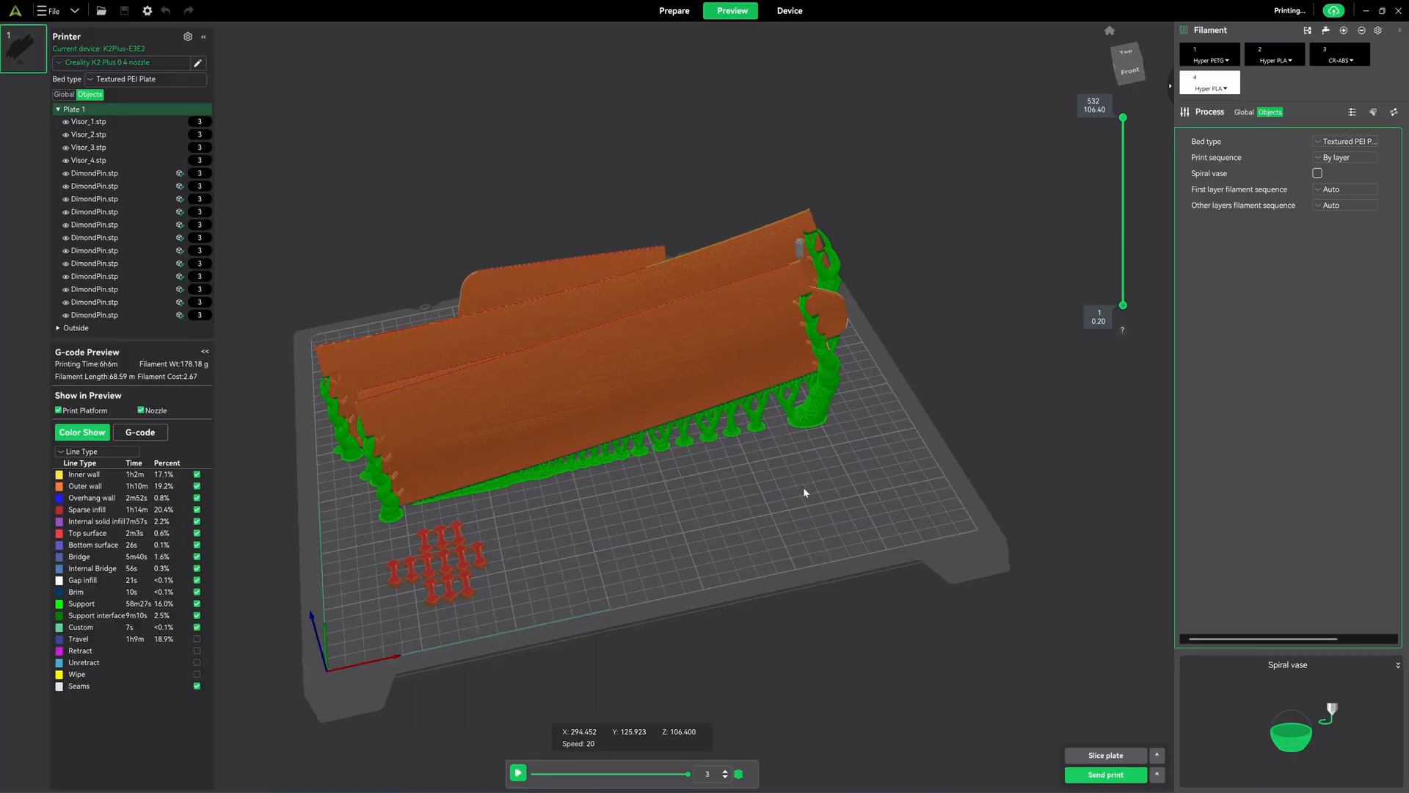
{"action": "left_click_drag", "start_coordinate": [804, 492], "coordinate": [836, 549]}
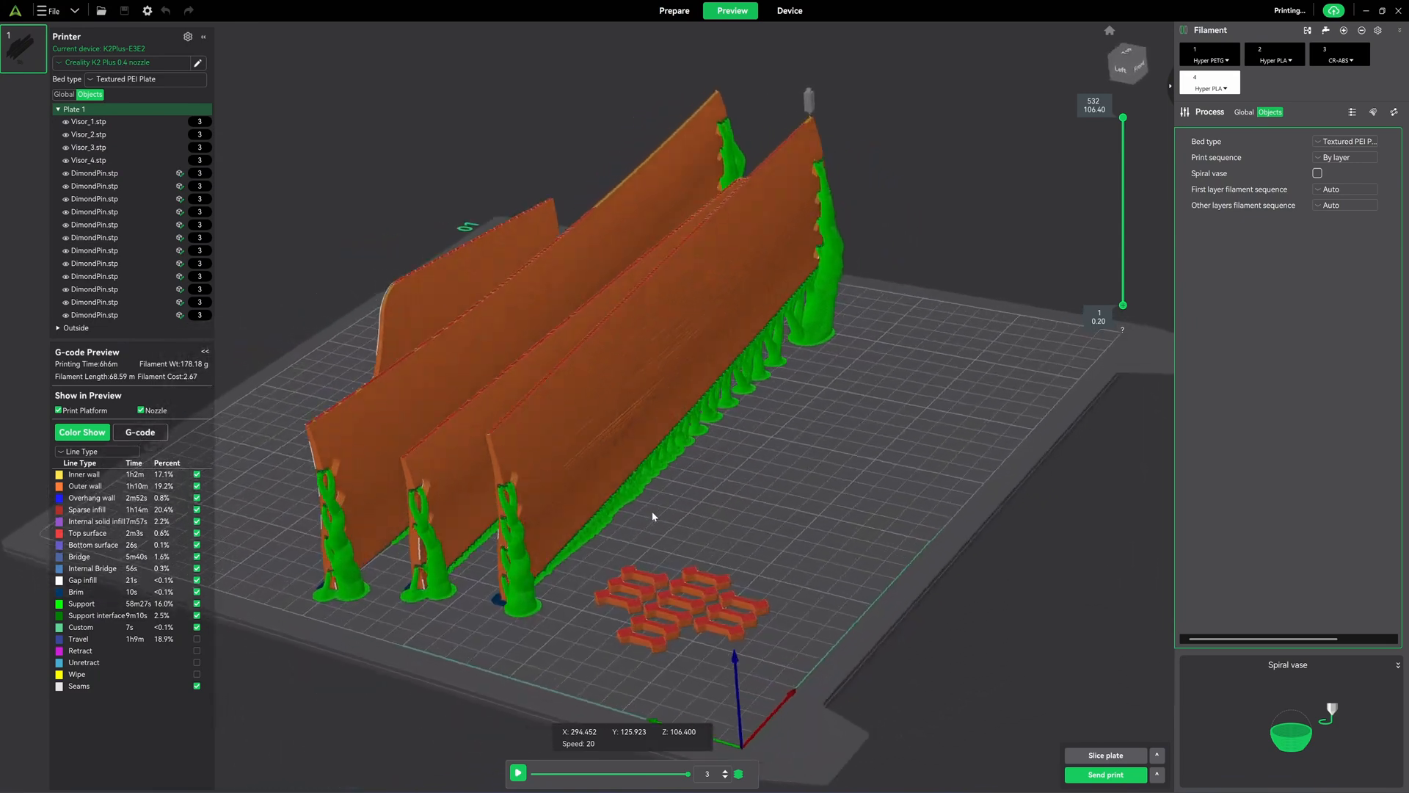
{"action": "left_click_drag", "start_coordinate": [653, 517], "coordinate": [685, 449]}
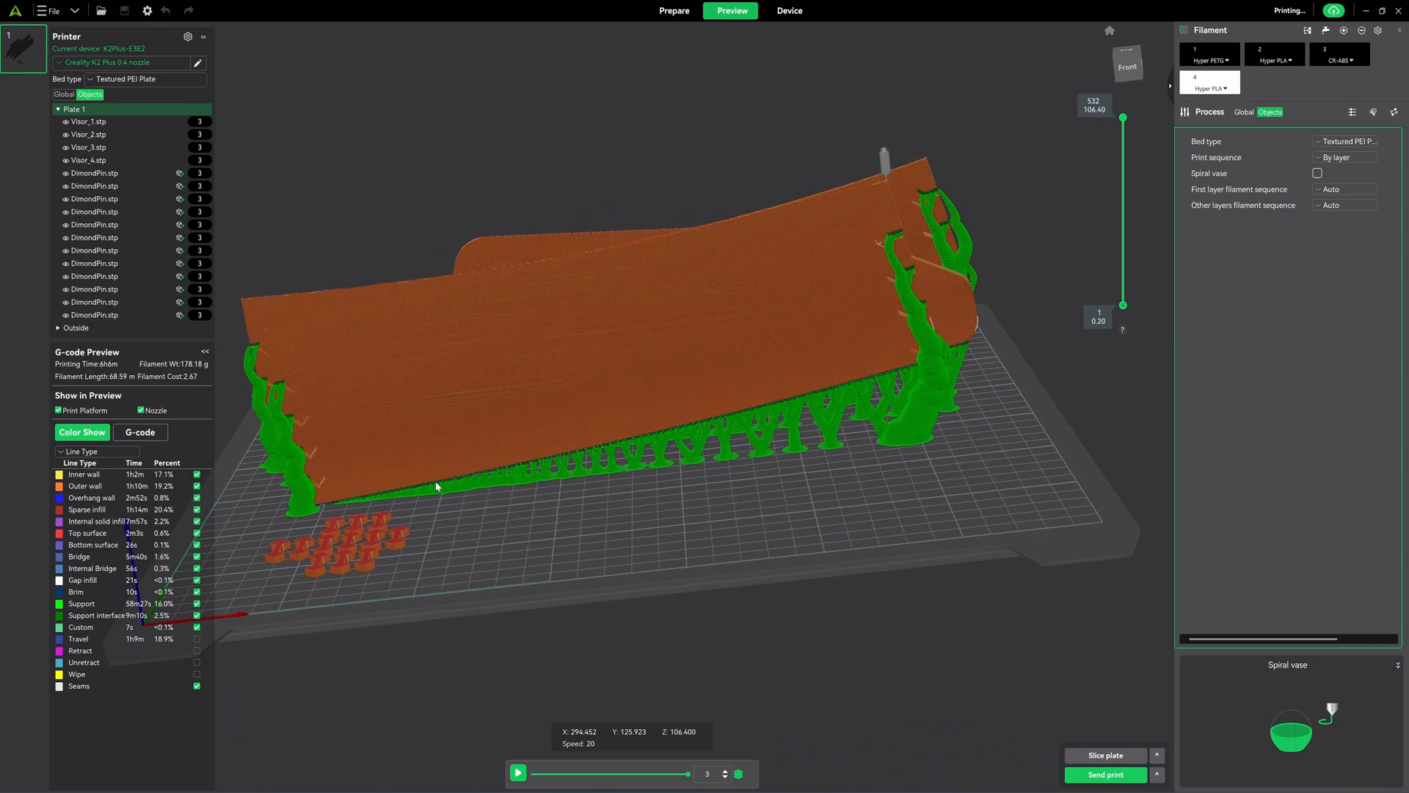
{"action": "mouse_move", "coordinate": [854, 394]}
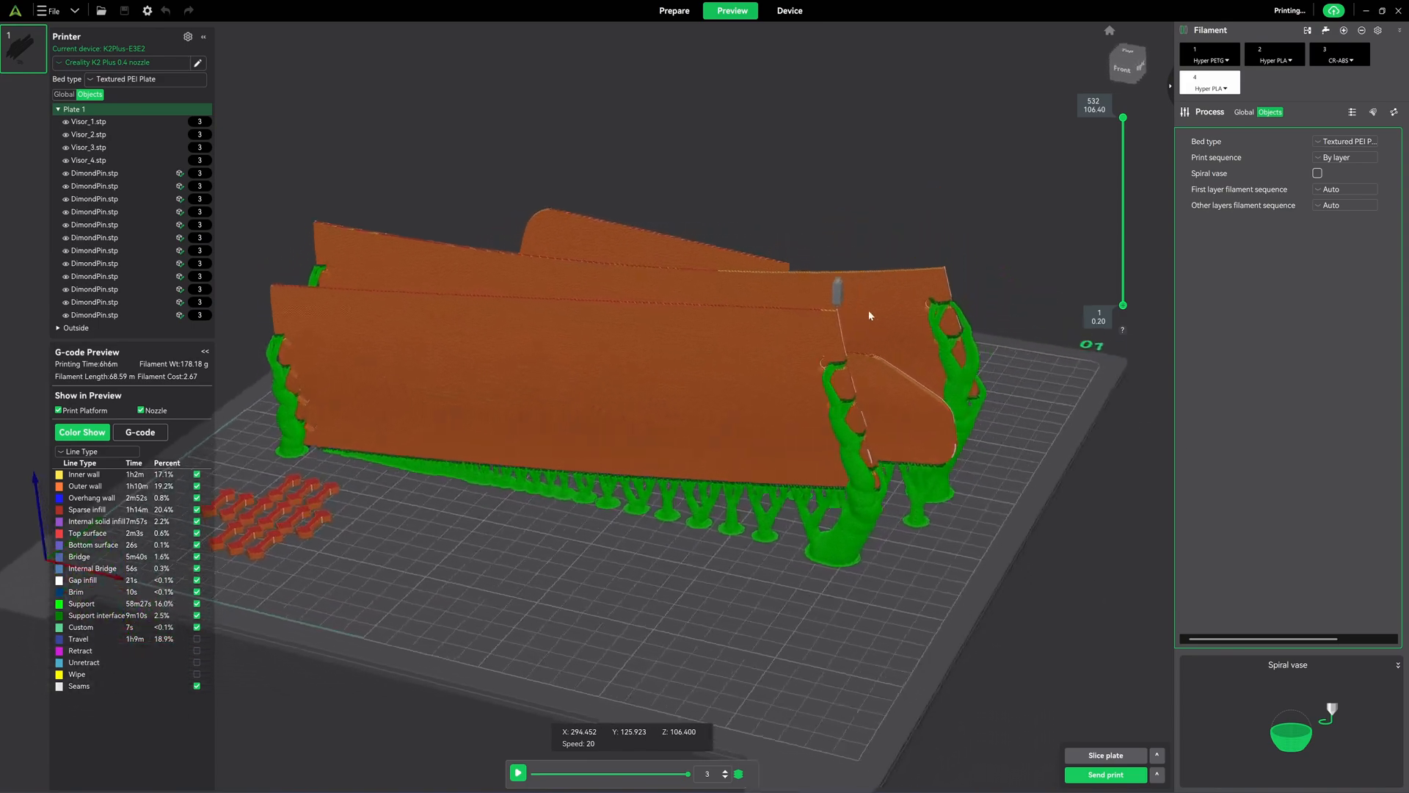
{"action": "left_click_drag", "start_coordinate": [869, 316], "coordinate": [632, 504]}
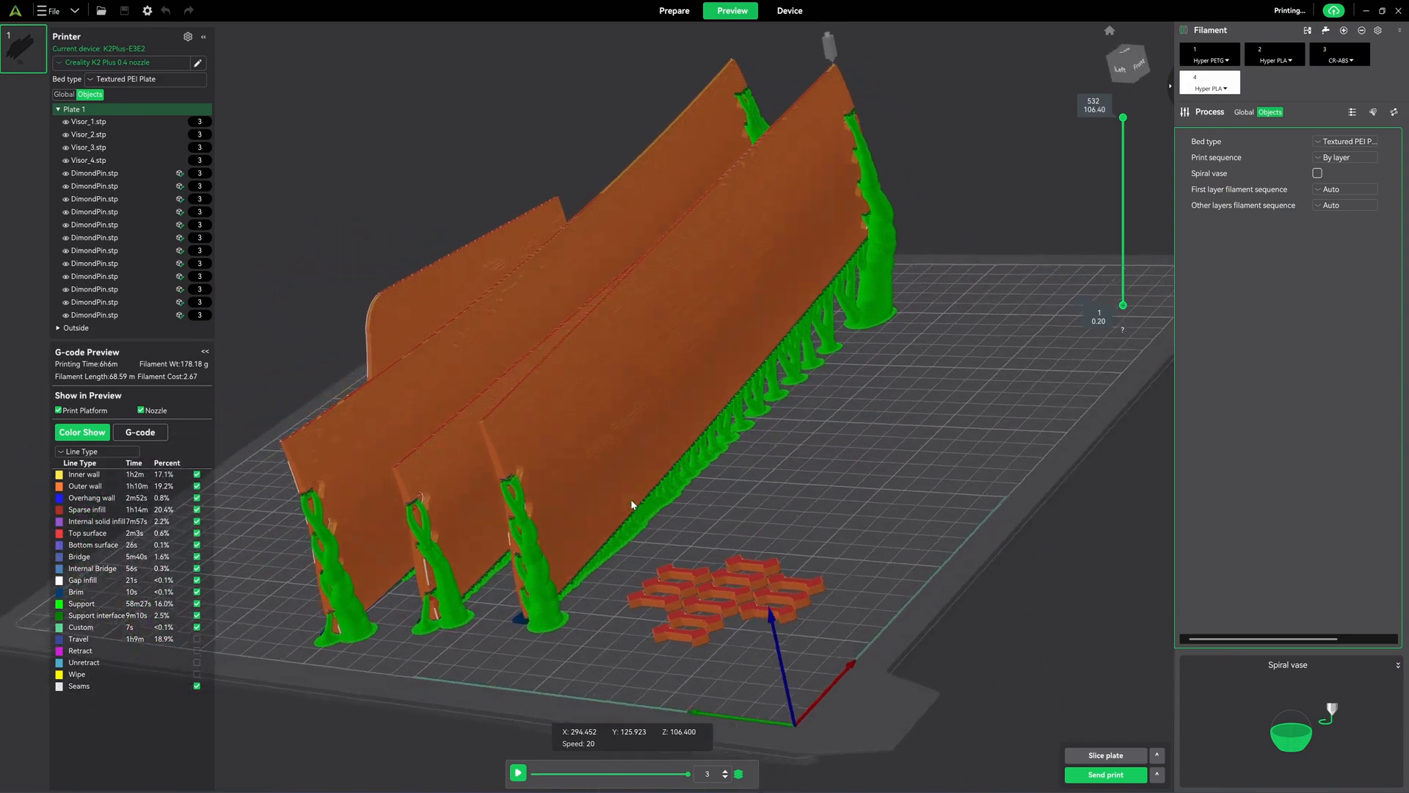